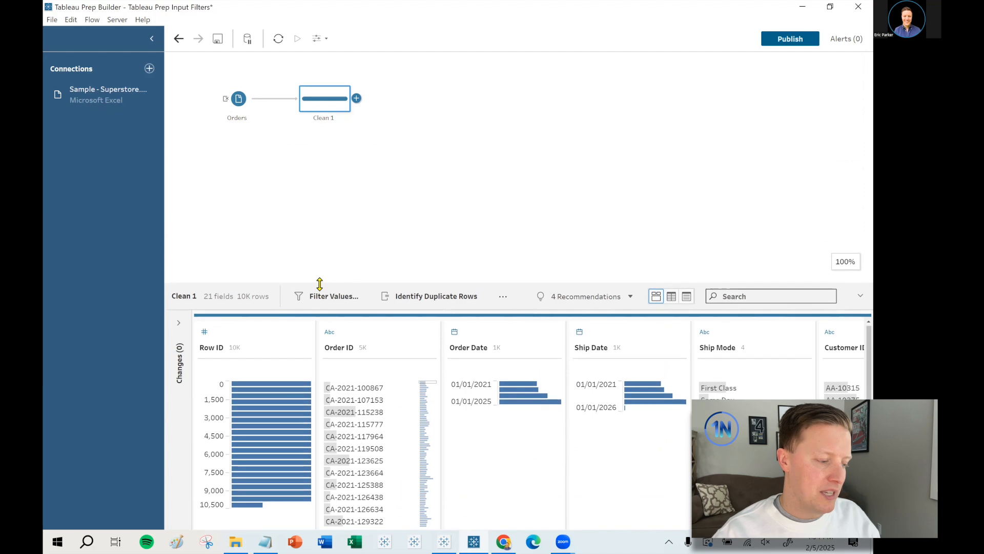
pyautogui.moveTo(344, 76)
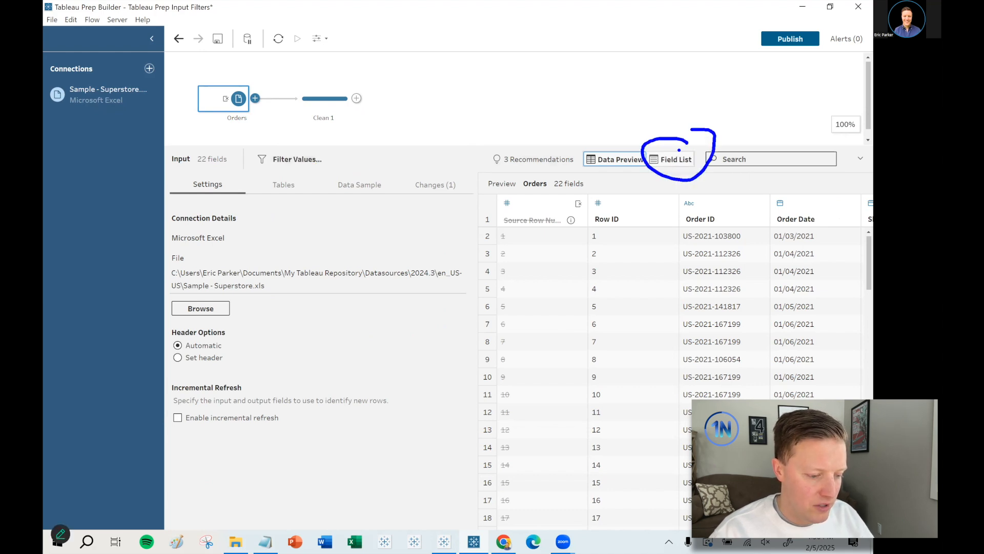
# - Add a calculated filter [Region] = "West" to the Orders input from the Field List
pyautogui.click(671, 159)
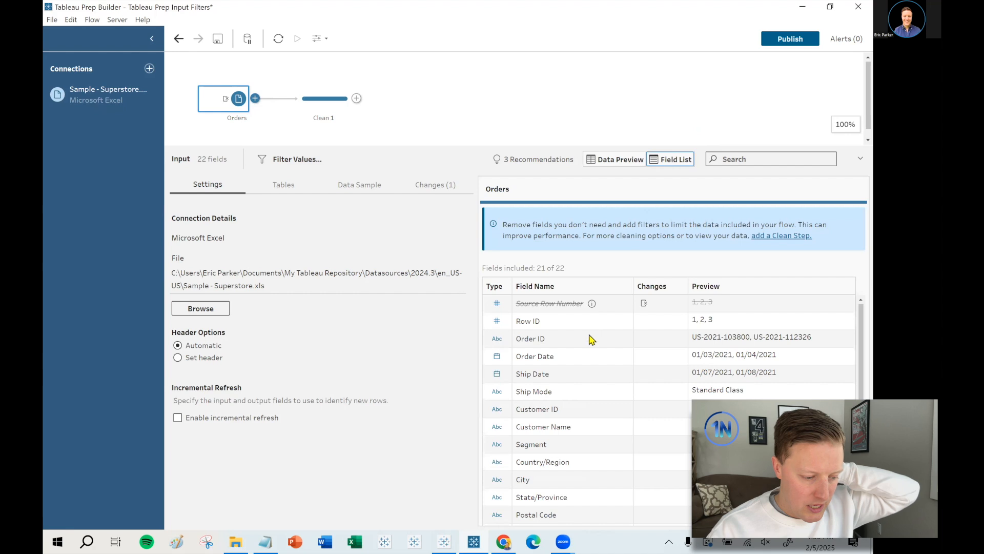
pyautogui.scroll(-3)
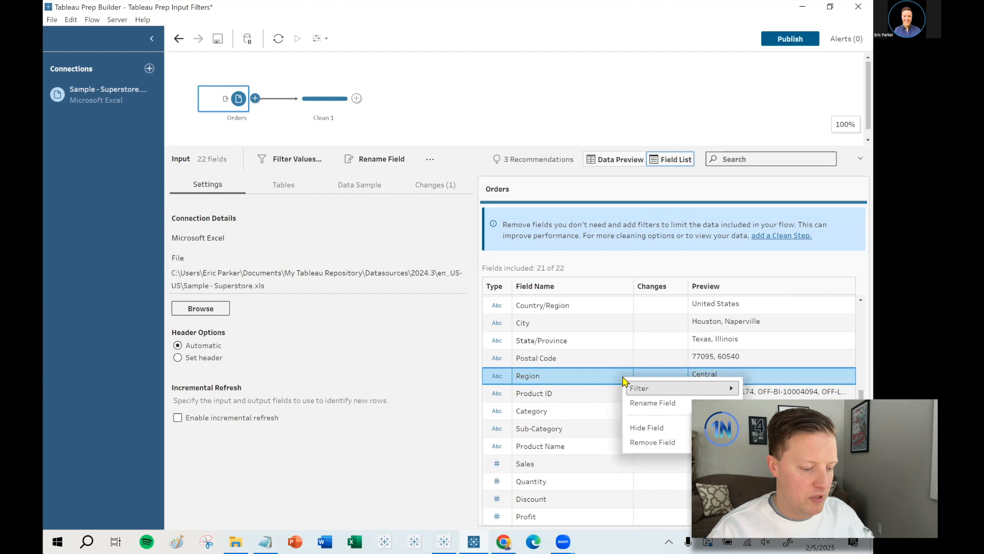
pyautogui.moveTo(639, 388)
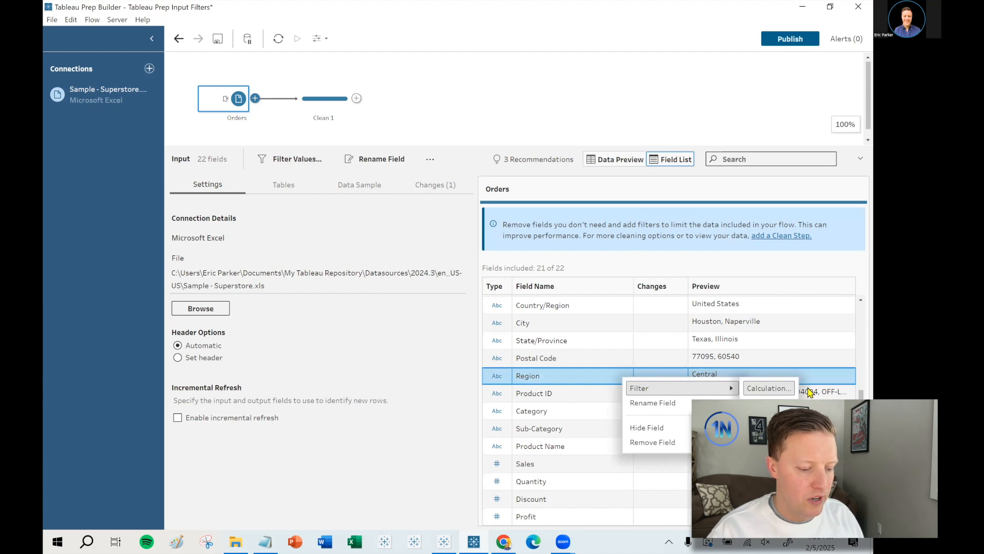
pyautogui.click(767, 388)
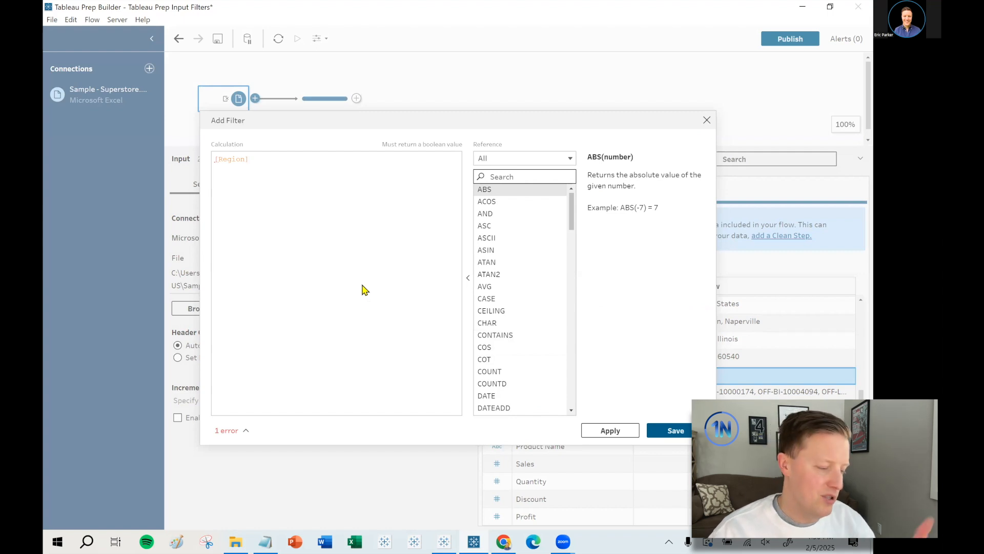
pyautogui.moveTo(344, 216)
pyautogui.write(' = "West')
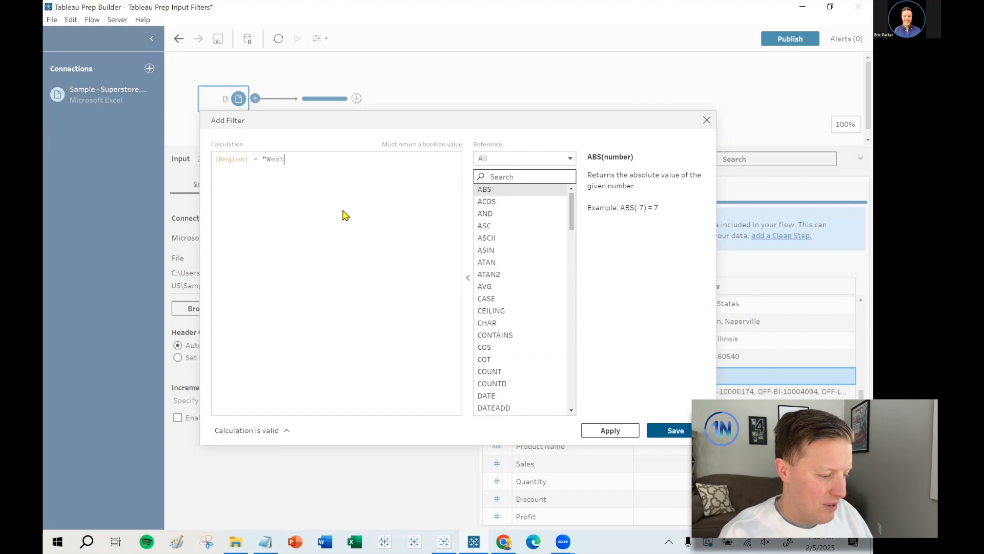
pyautogui.write('"')
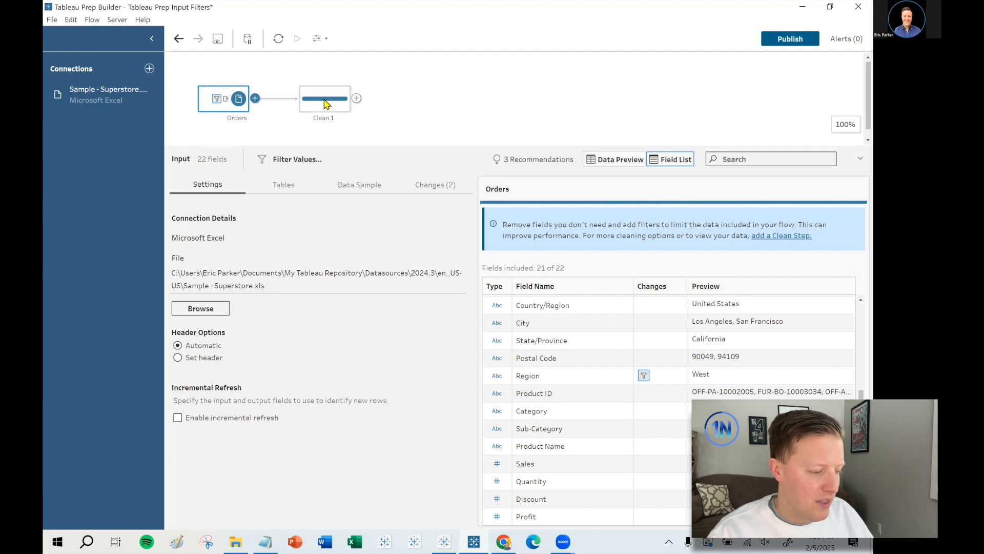
# - Check Clean 1's surviving rows, then delete the Region = West filter from Orders
pyautogui.click(324, 98)
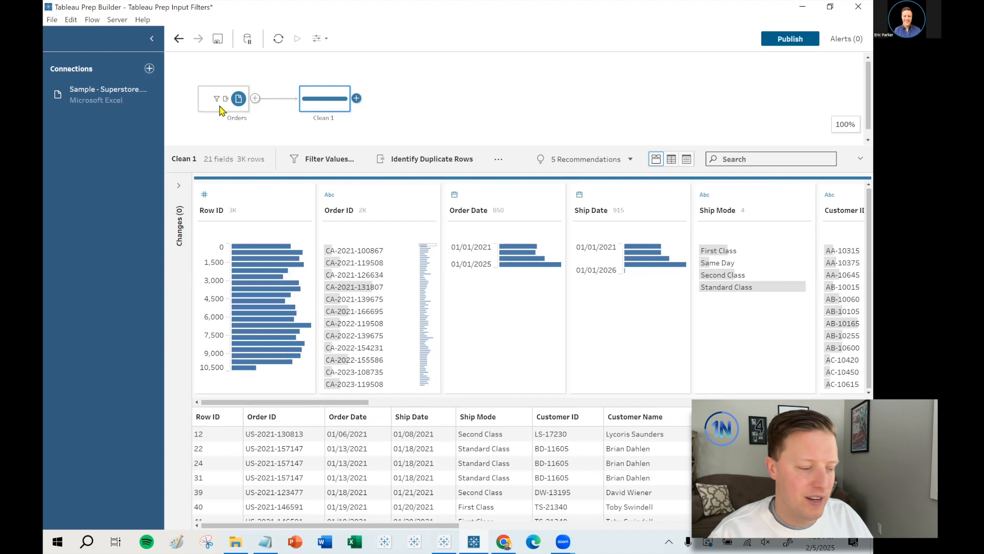
pyautogui.moveTo(216, 99)
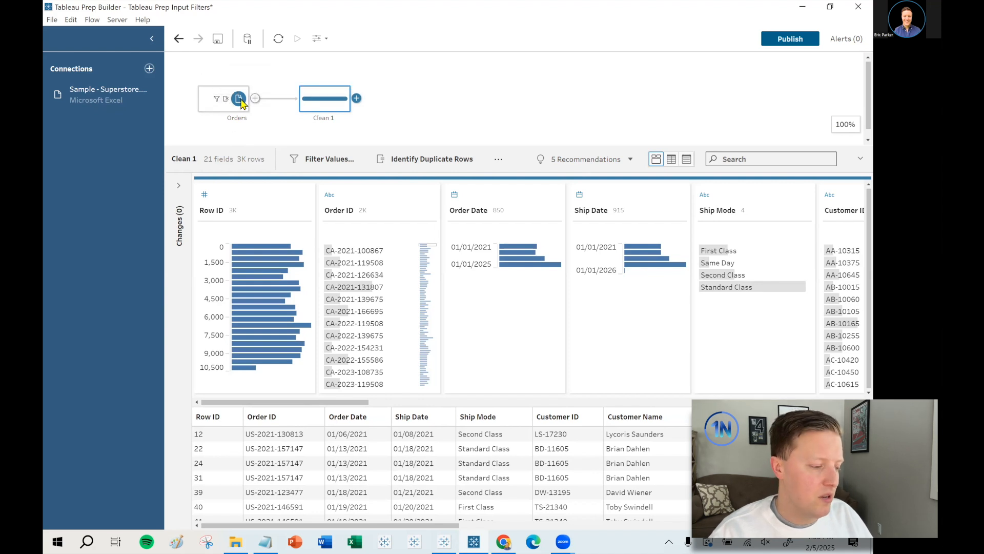
pyautogui.click(237, 98)
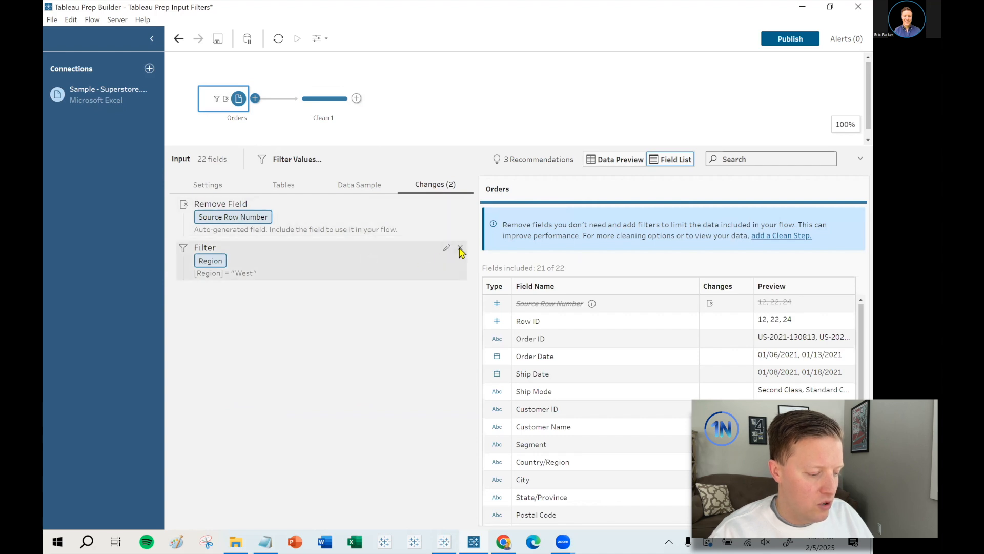
pyautogui.click(460, 249)
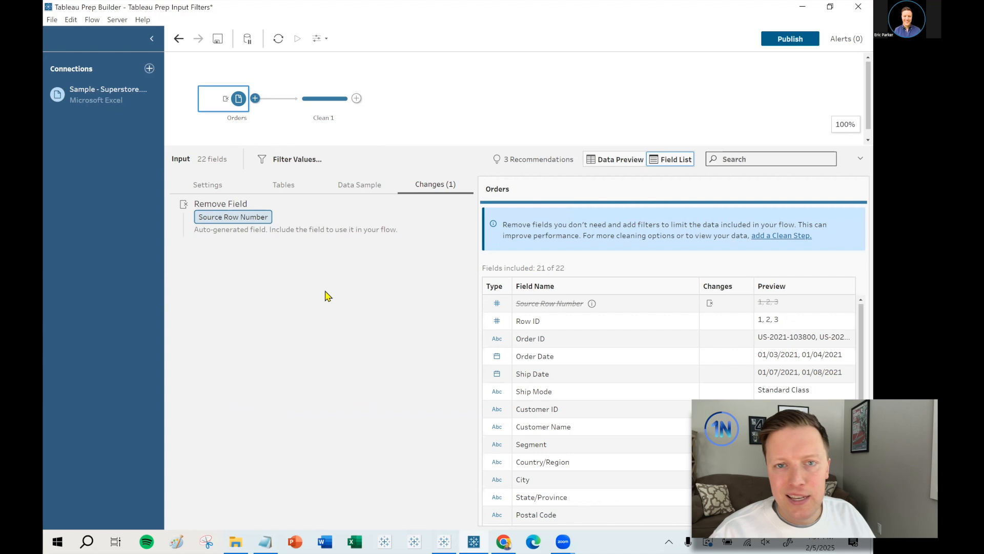
pyautogui.moveTo(348, 80)
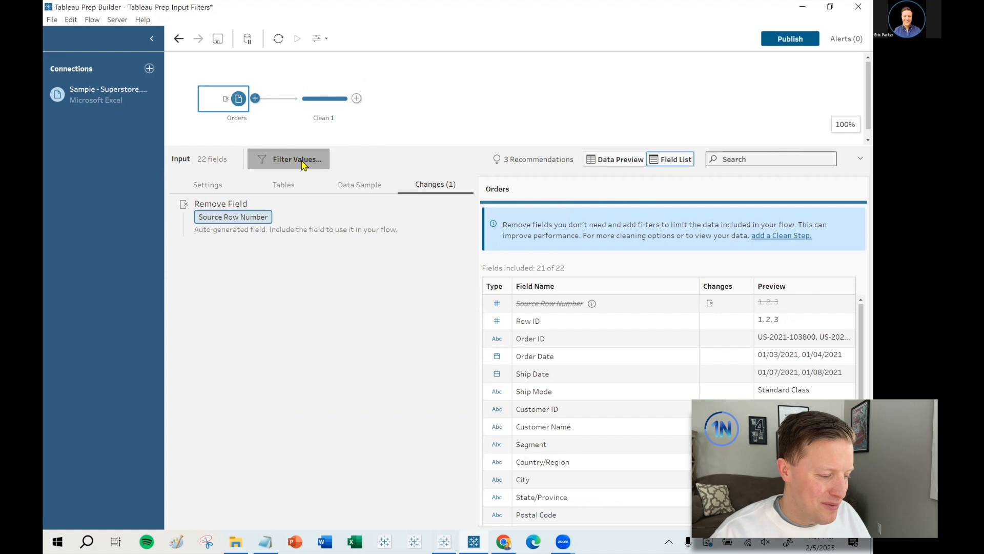
# - Add a calculated filter [Sales] >= 100 to the Orders input
pyautogui.click(296, 159)
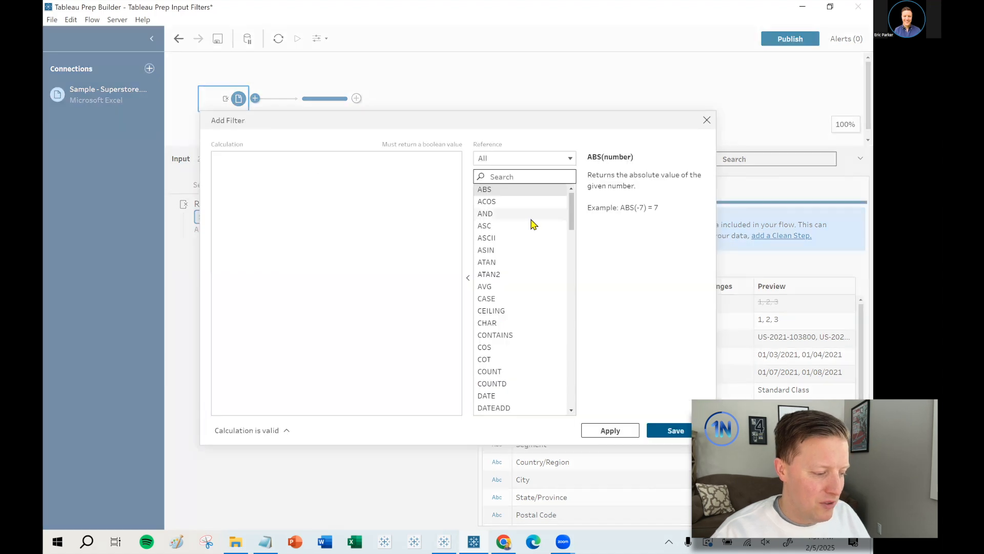
pyautogui.write('[Sales] >')
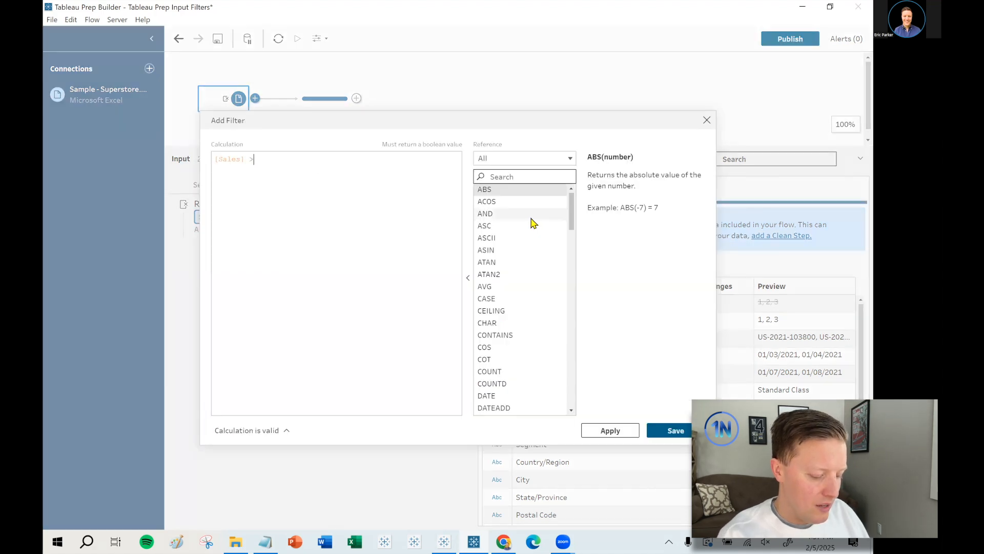
pyautogui.write('= 100')
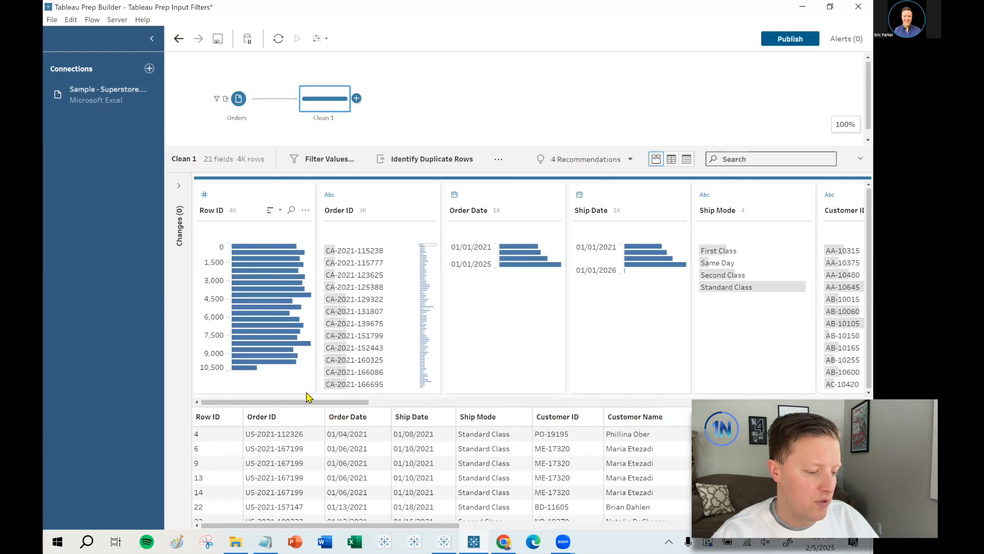
# - Confirm in Clean 1 that Sales detail values start at 100, then reselect Orders
pyautogui.hscroll(3)
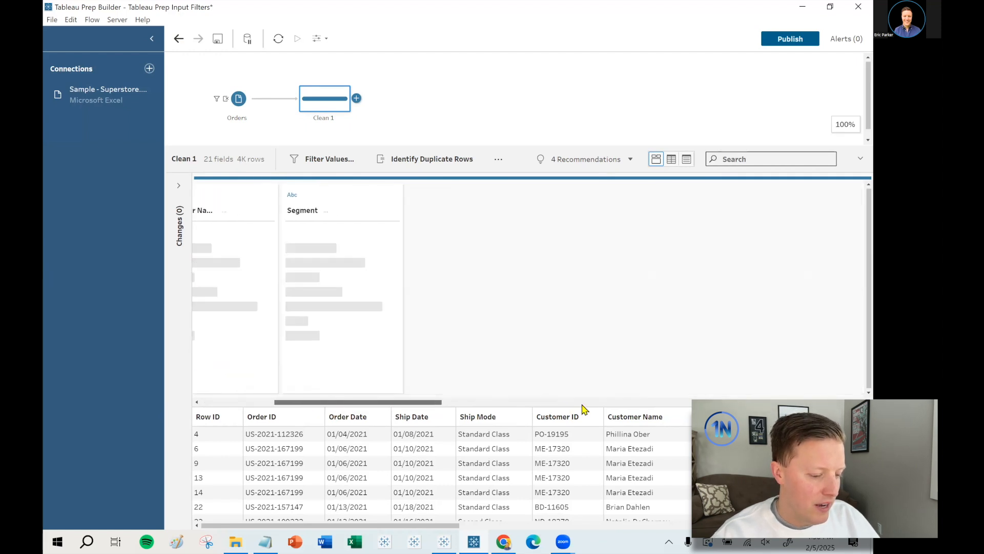
pyautogui.write('sales')
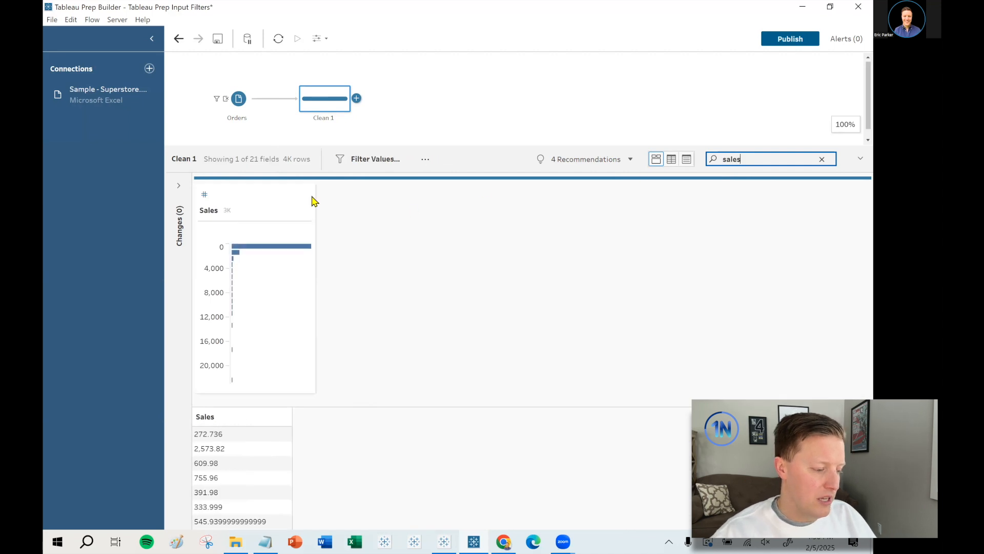
pyautogui.click(305, 209)
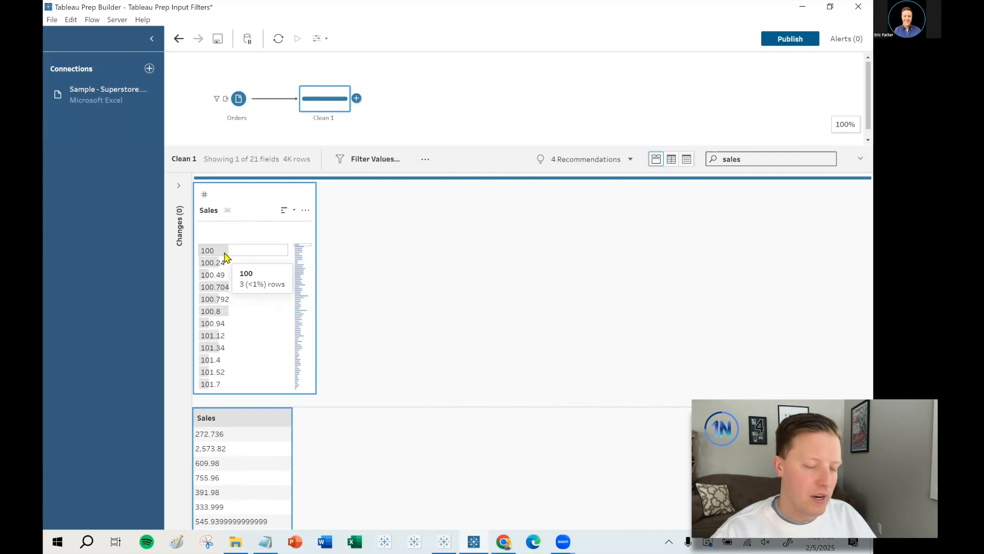
pyautogui.moveTo(220, 258)
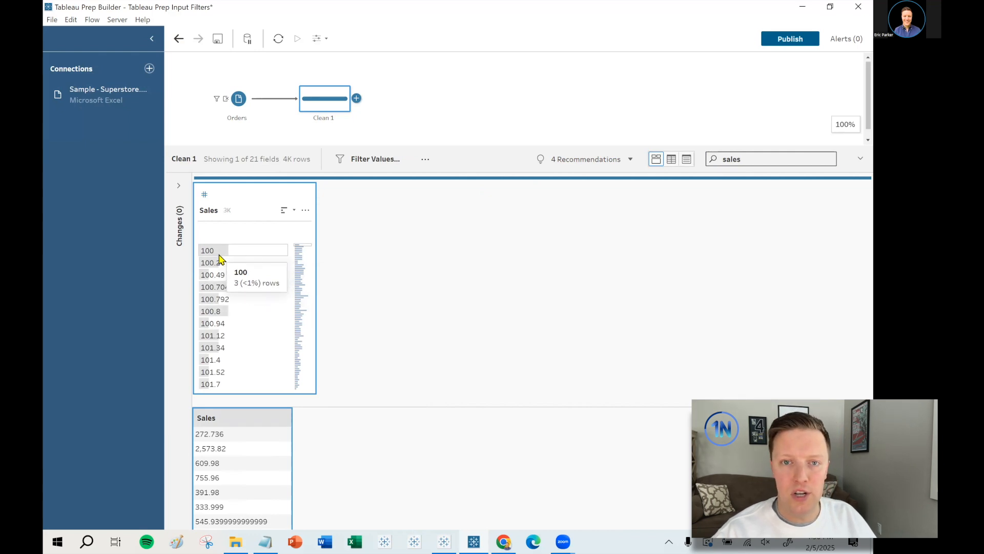
pyautogui.click(236, 99)
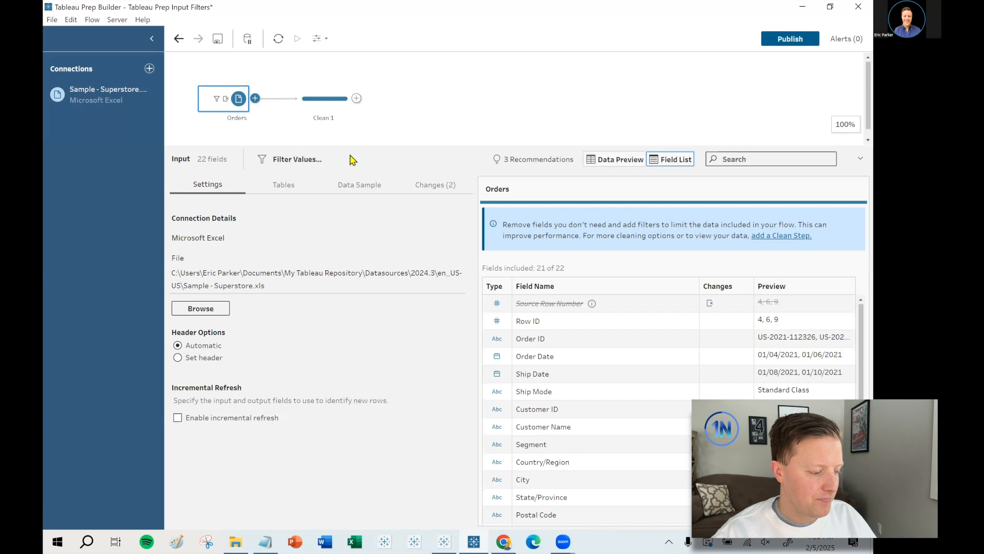
# - Edit the Sales filter to read [Region] = "West" AND [Sales] >= 100 and save
pyautogui.click(434, 184)
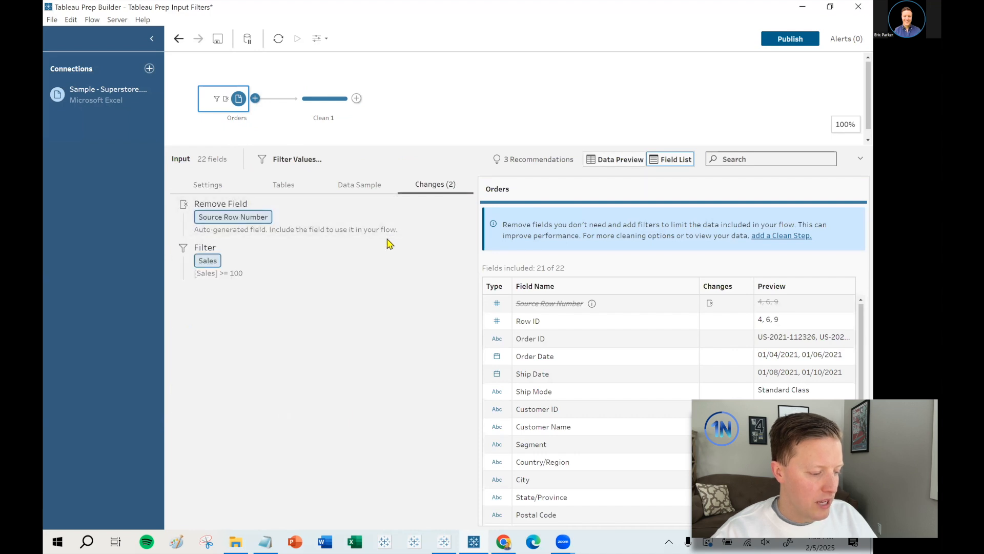
pyautogui.click(207, 260)
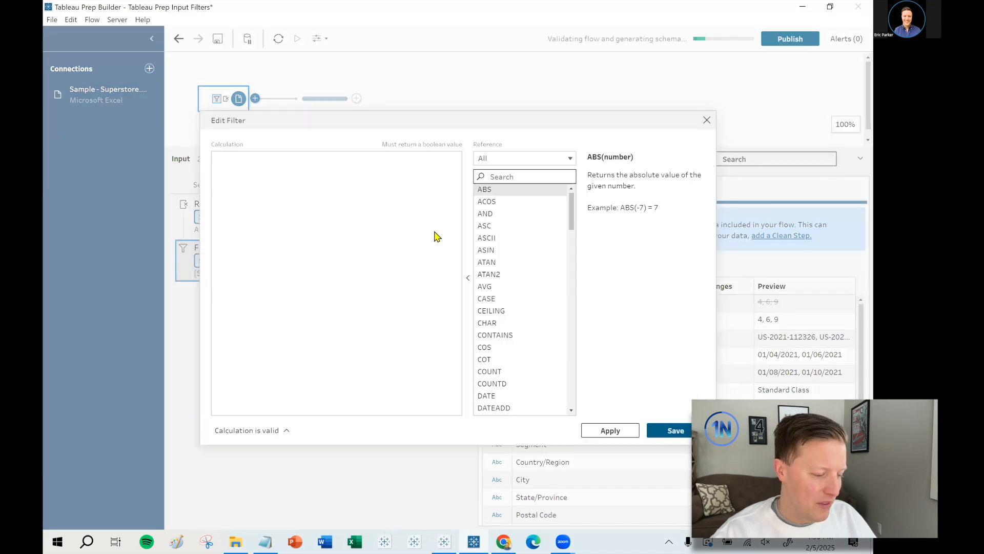
pyautogui.write('[Sales] >= 100')
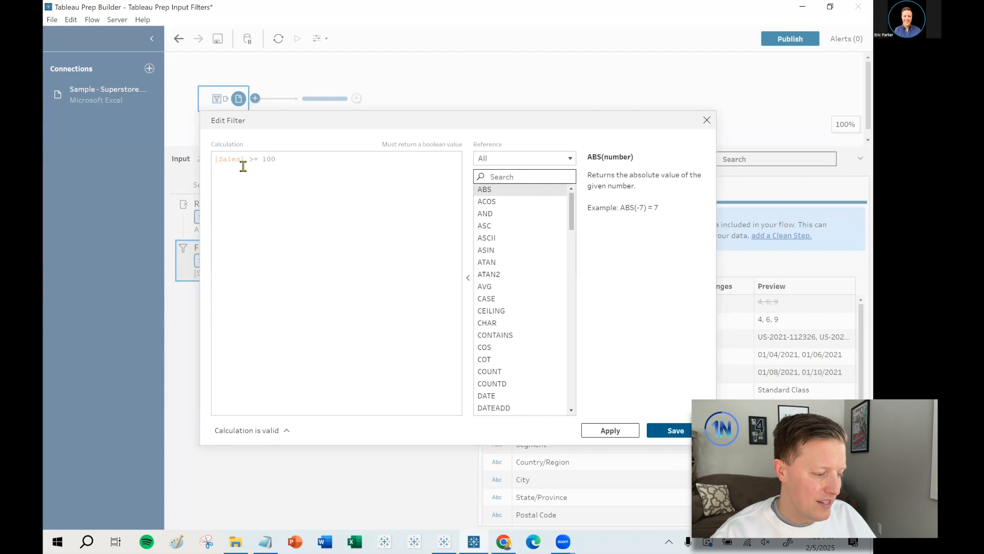
pyautogui.write('Region] = "West')
pyautogui.write('AND')
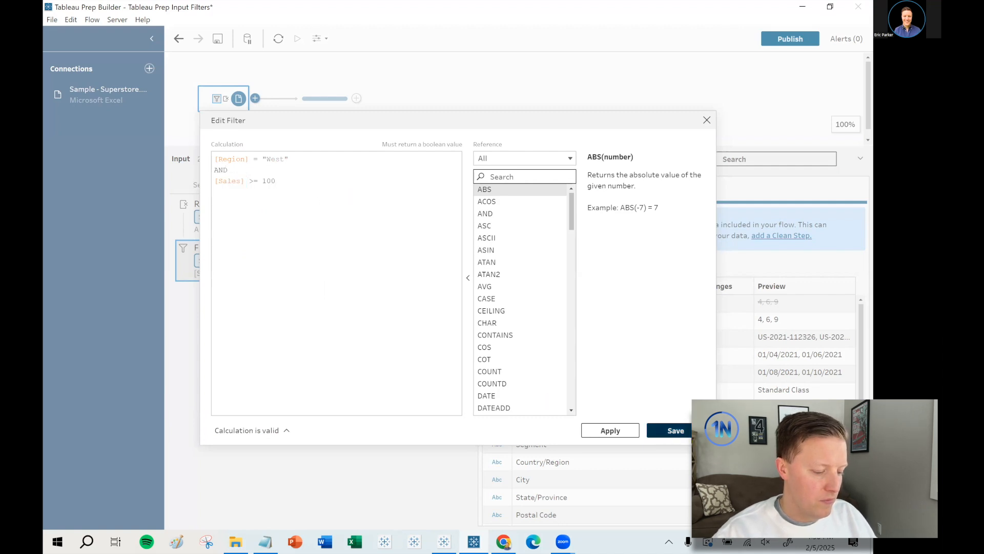
pyautogui.click(676, 430)
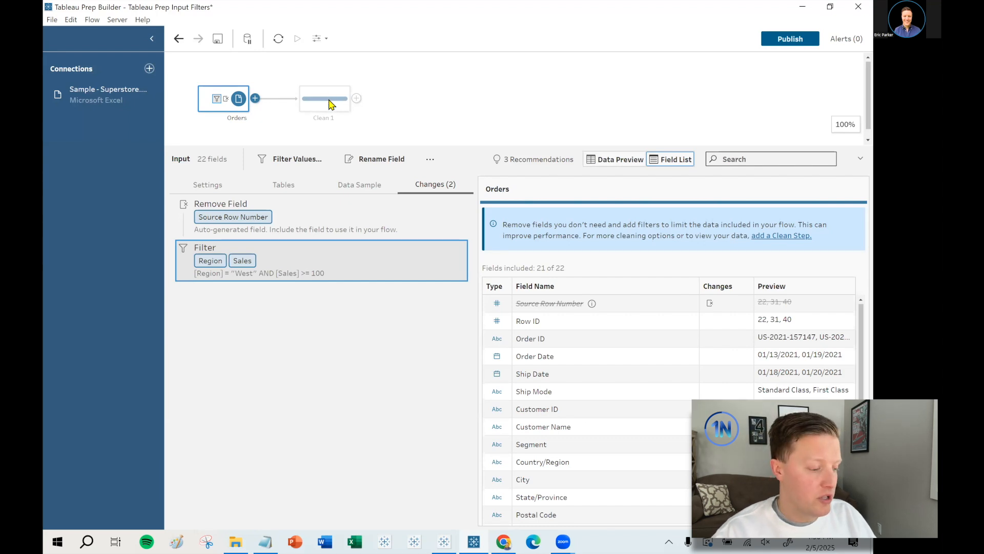
# - Select Clean 1 to see about 1K rows across 21 fields
pyautogui.click(324, 98)
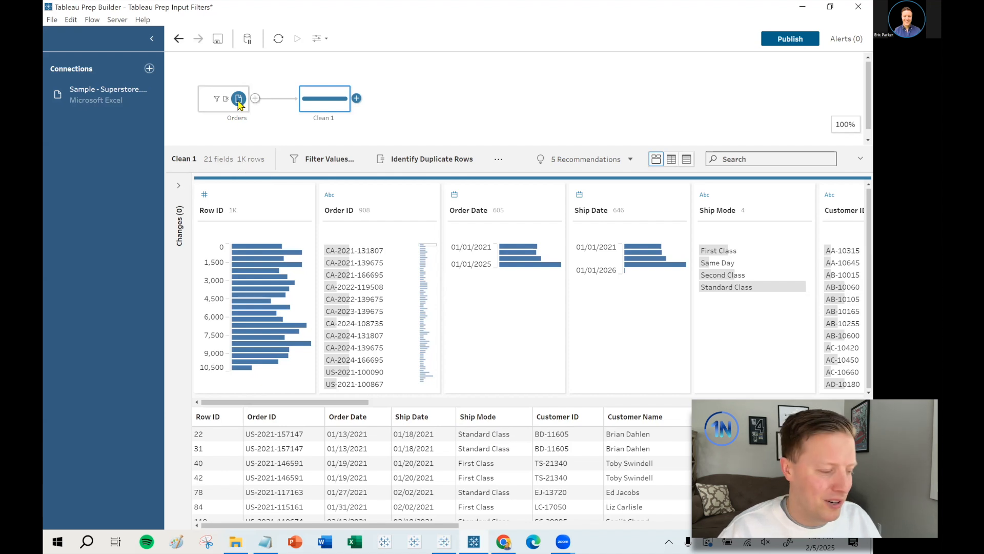
# - Change the Orders filter to ([Region] = "West" AND [Sales] >= 100) OR [Region] = "East"
pyautogui.click(237, 98)
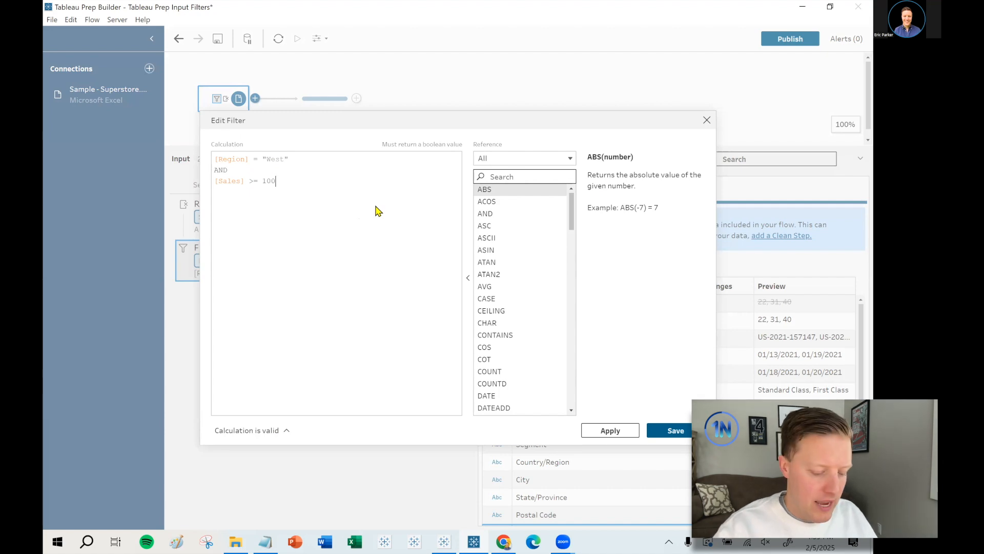
pyautogui.write('o')
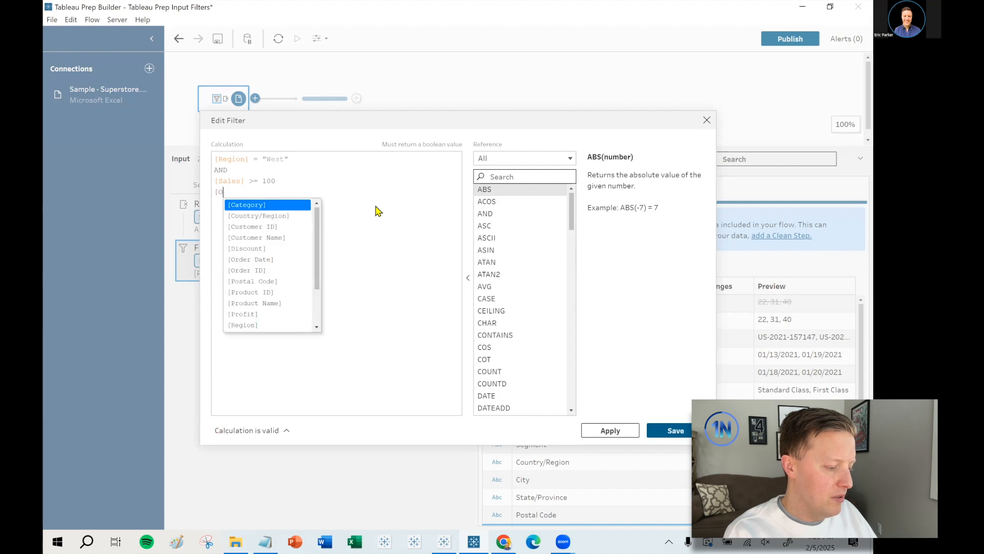
pyautogui.write('r')
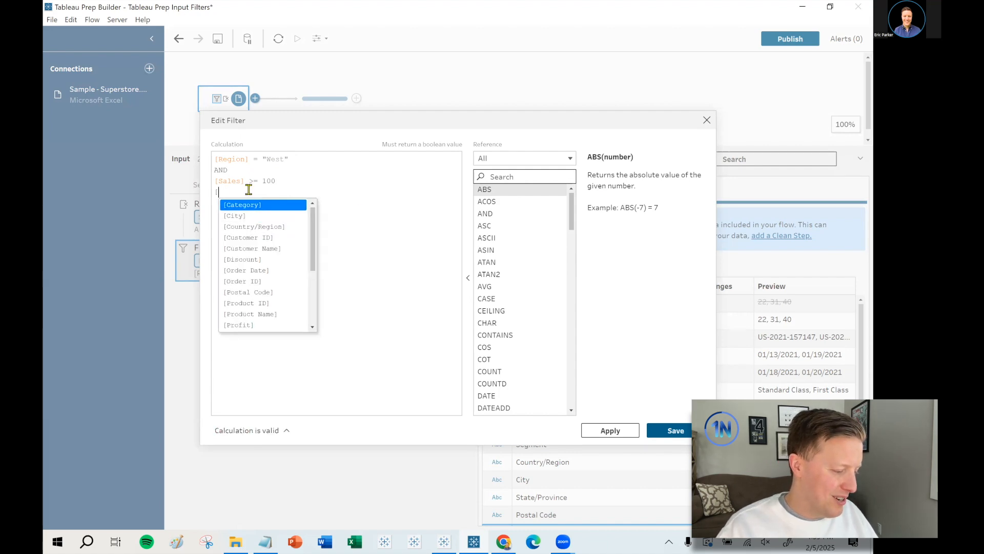
pyautogui.write('OR')
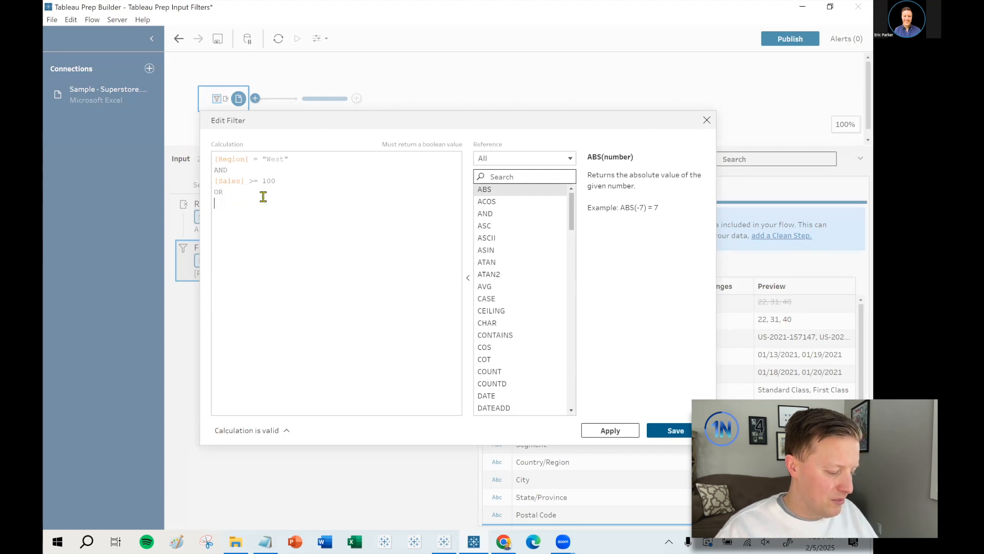
pyautogui.write('[Region] =')
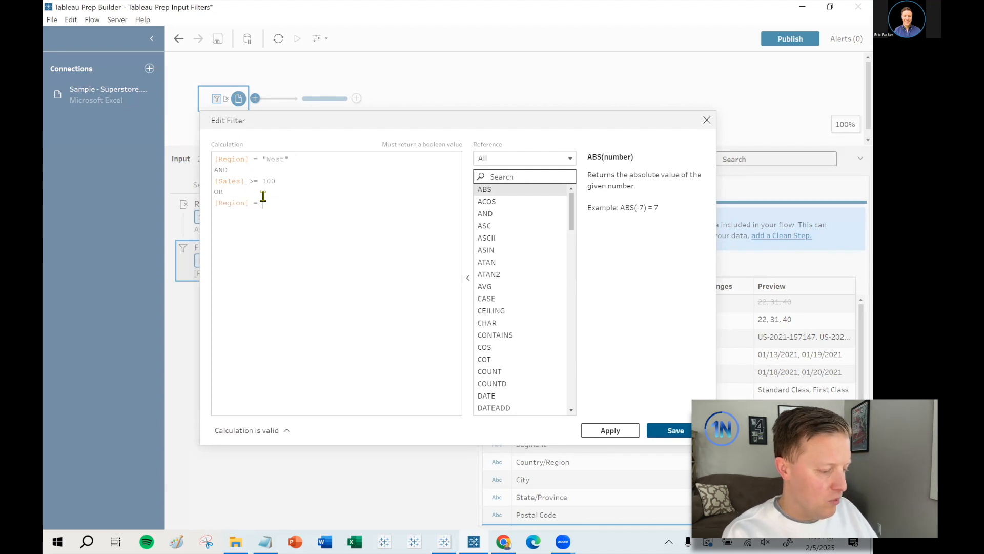
pyautogui.write('"East"')
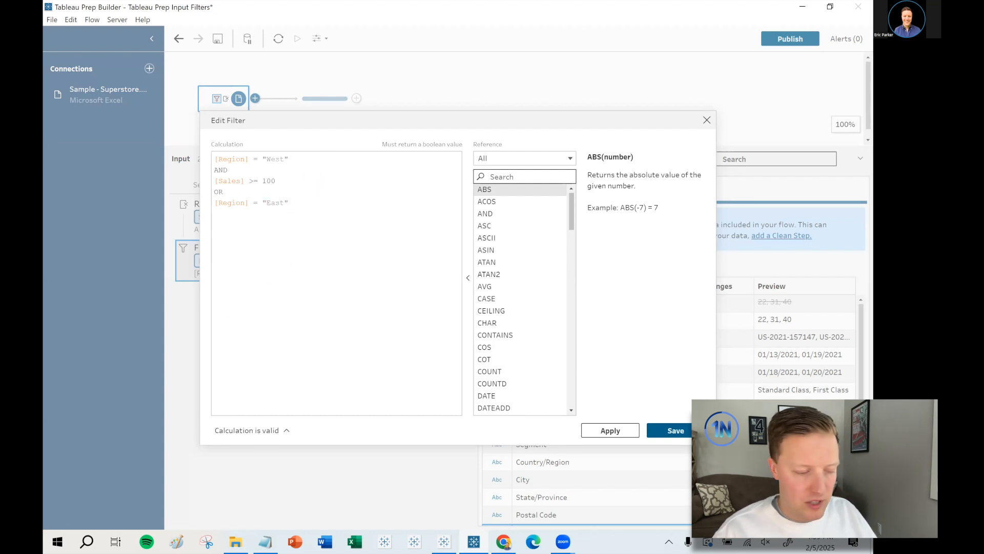
pyautogui.moveTo(216, 159); pyautogui.dragTo(289, 185)
pyautogui.write('(')
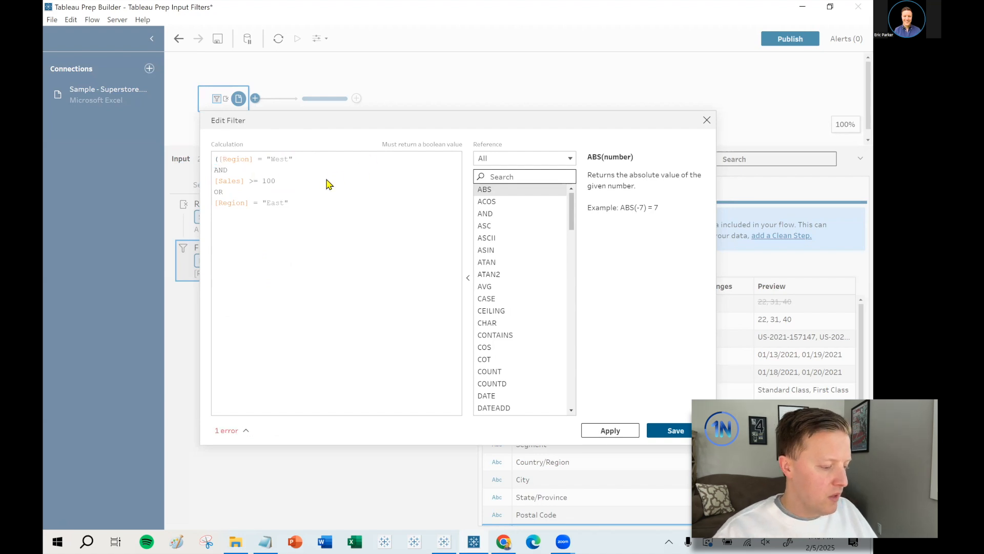
pyautogui.write(')')
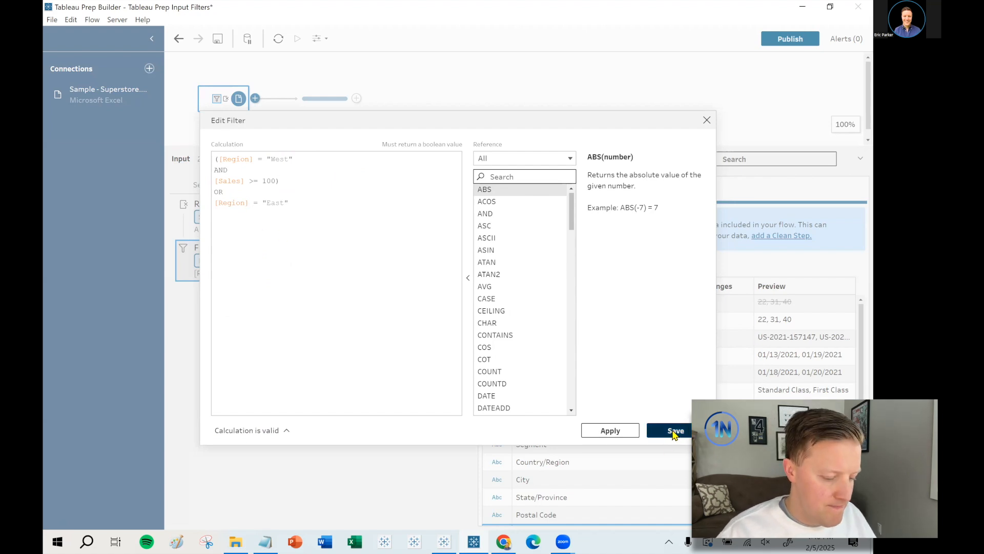
pyautogui.click(670, 430)
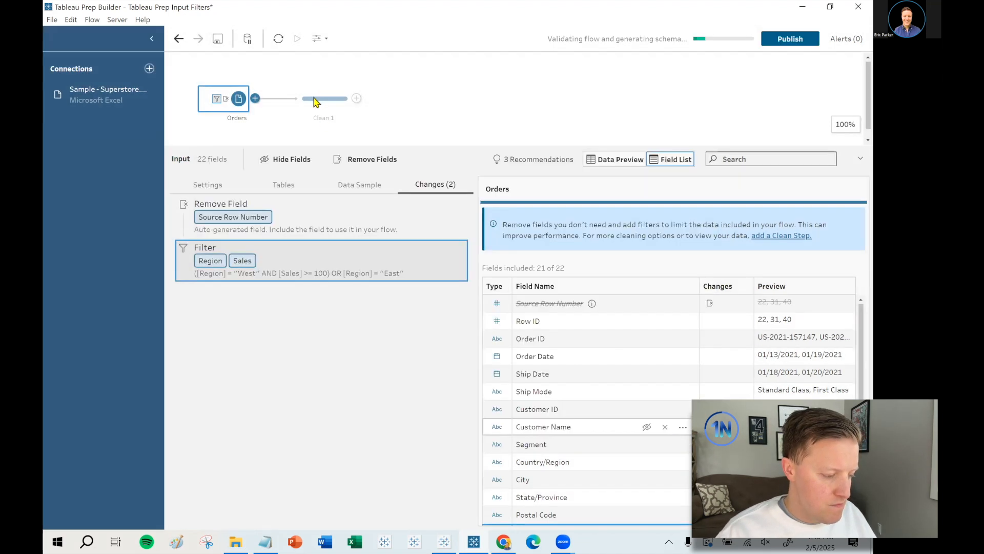
pyautogui.click(324, 98)
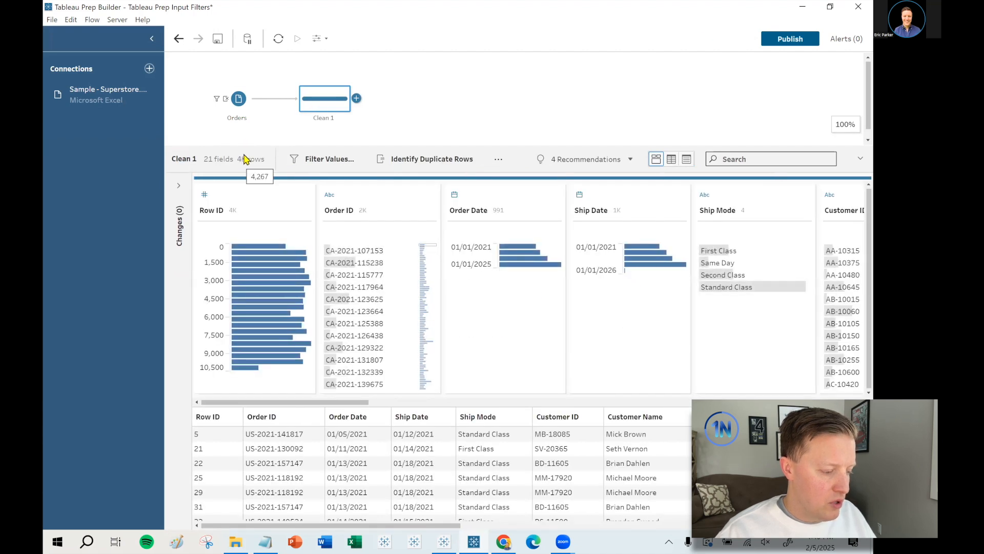
# - Search the Clean 1 profile for Region to review the roughly 4K filtered rows
pyautogui.write('reg')
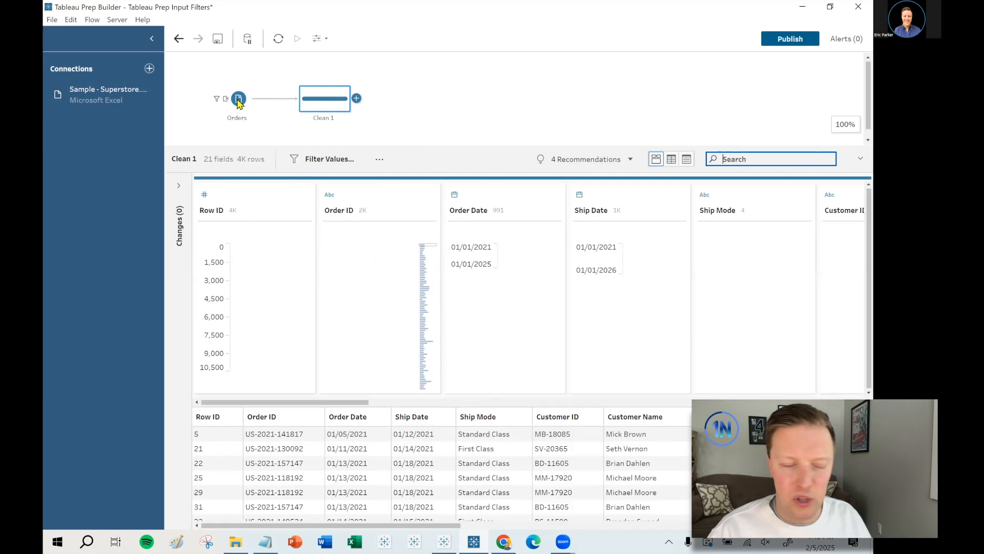
# - Reselect the Orders input and show its Changes (2) list
pyautogui.click(237, 99)
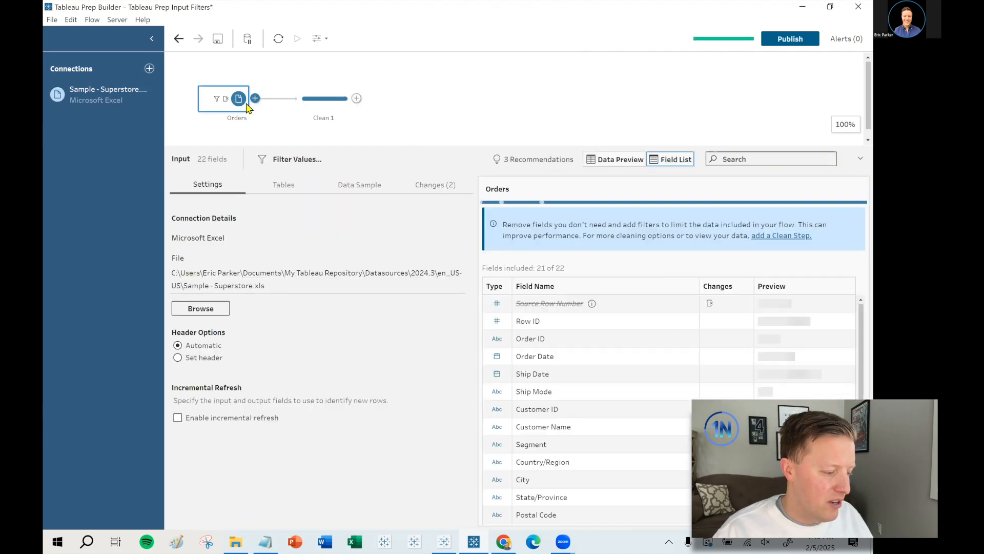
pyautogui.click(434, 184)
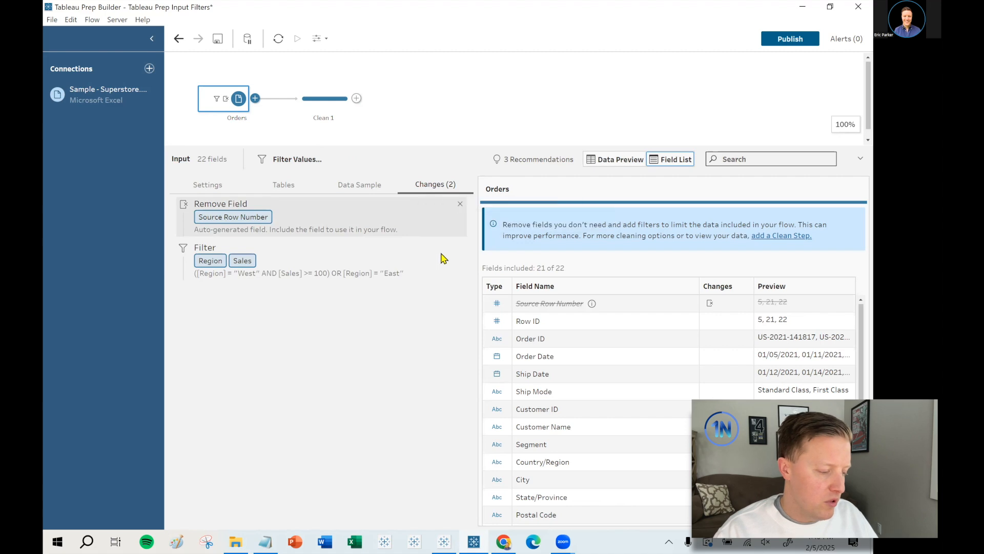
pyautogui.moveTo(447, 249)
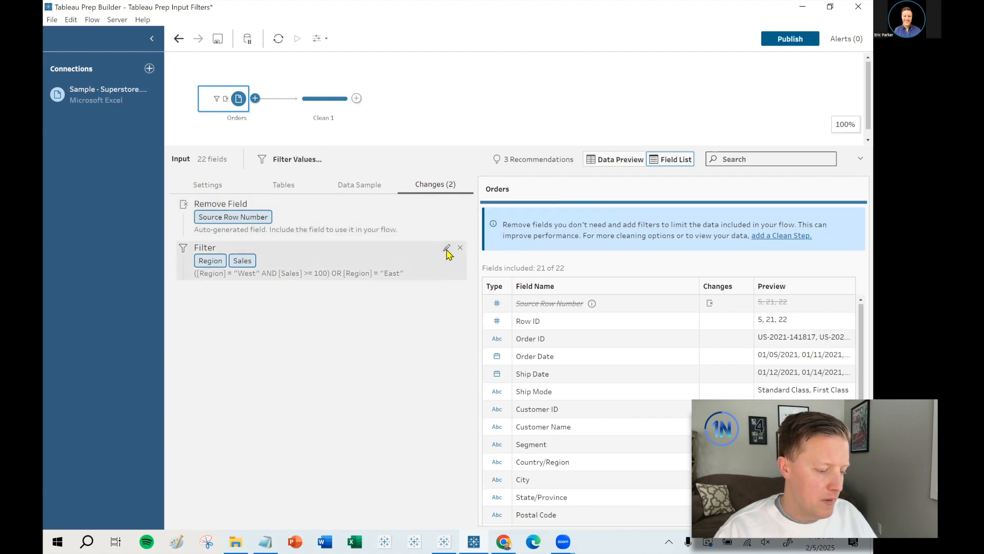
# - Replace the filter formula with YEAR([Order Date]) = 2021 and save it
pyautogui.click(447, 249)
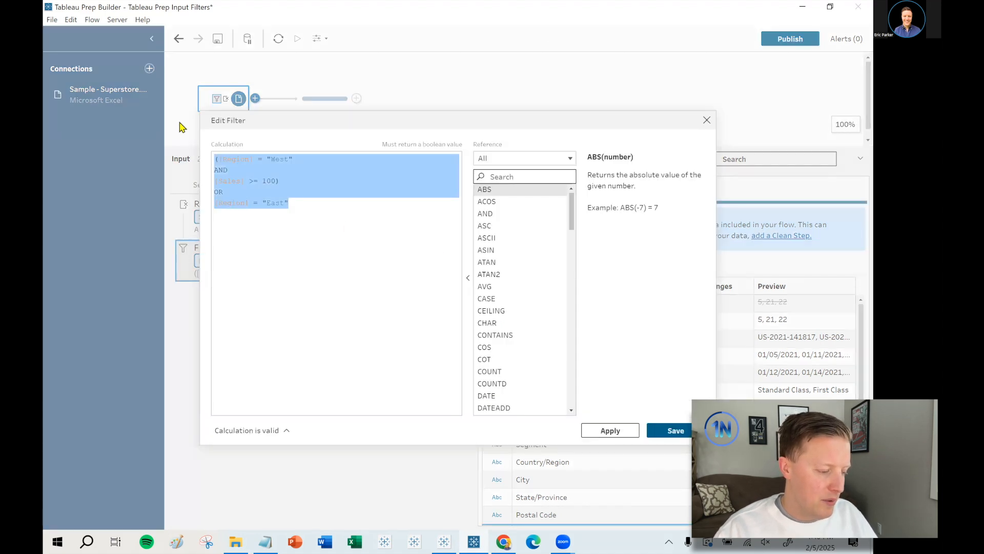
pyautogui.press('Delete')
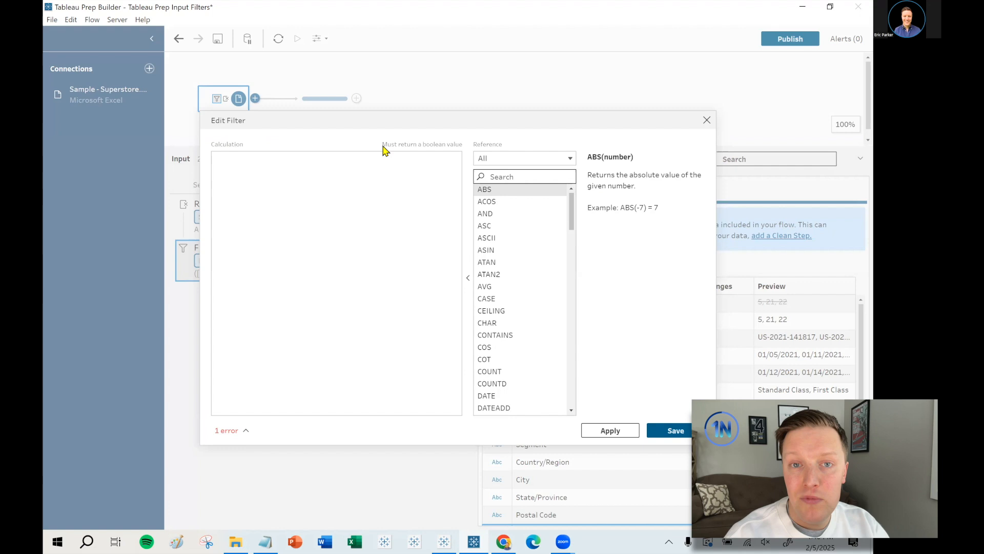
pyautogui.write('YEAR (')
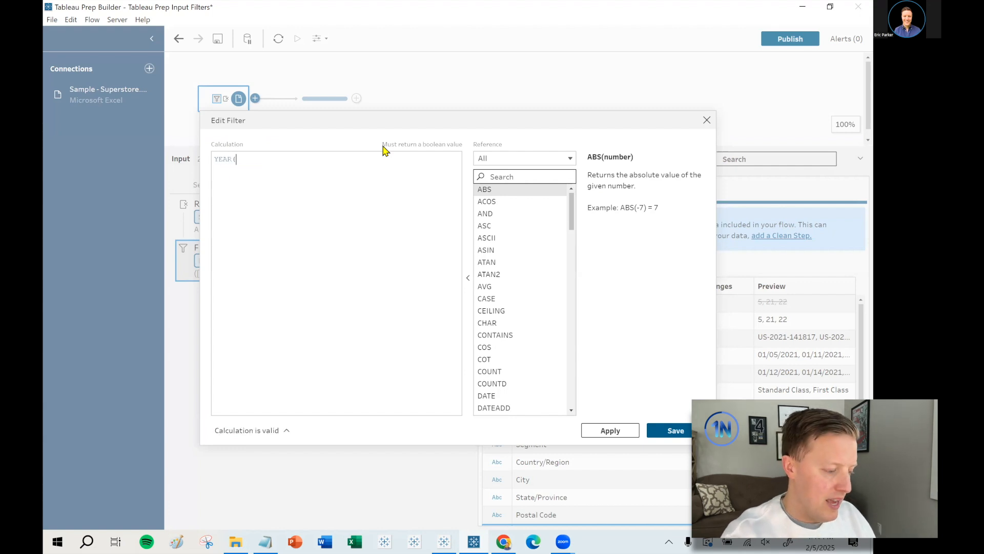
pyautogui.write('[Order Date]) =')
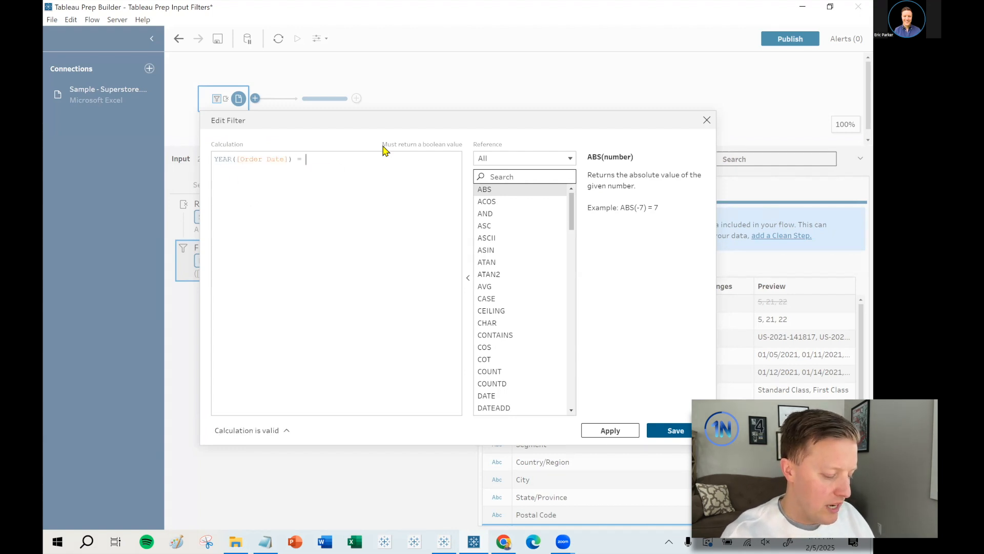
pyautogui.write('2021')
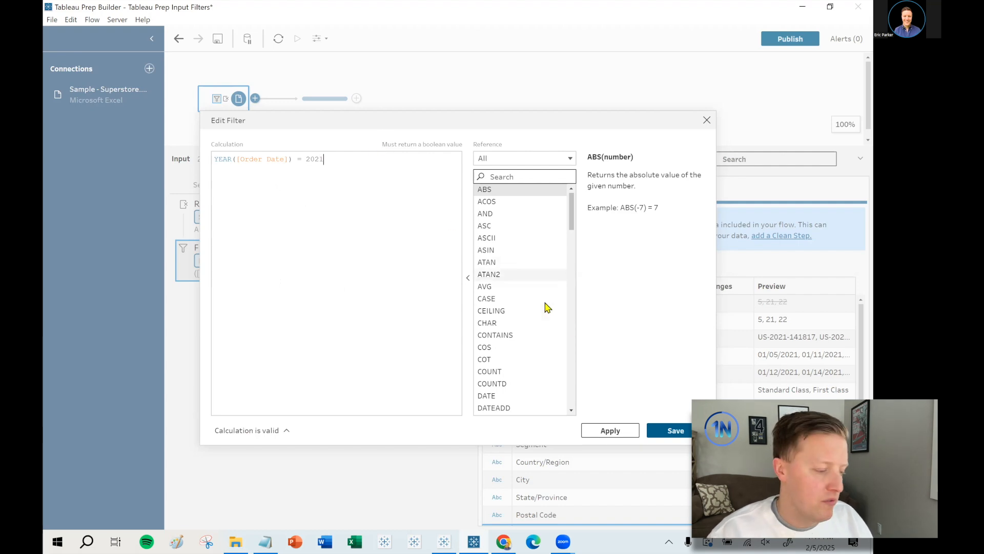
pyautogui.click(676, 430)
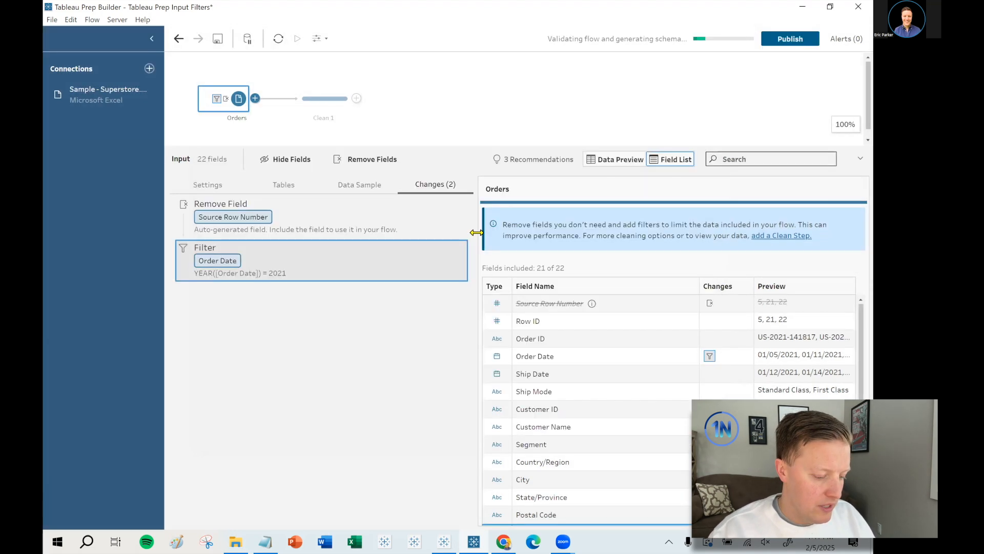
pyautogui.click(323, 98)
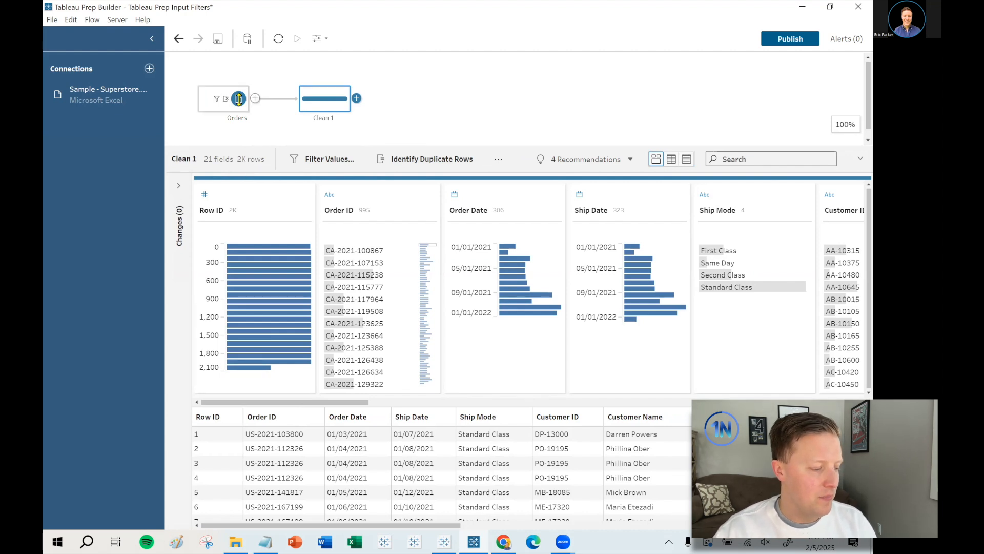
pyautogui.click(223, 98)
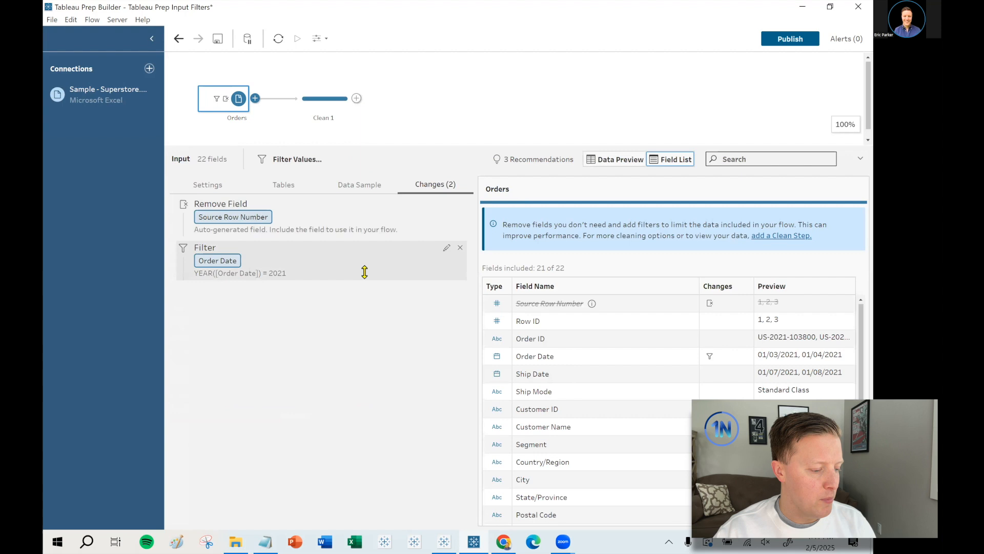
# - Edit the Order Date filter to read [Order Date] >= #2024-01-28# and save it
pyautogui.click(446, 247)
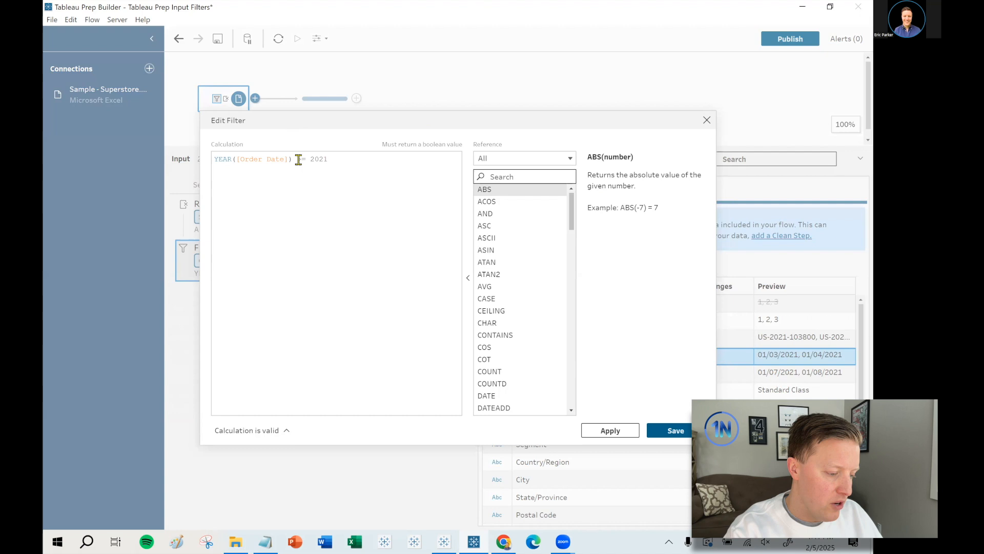
pyautogui.write('>')
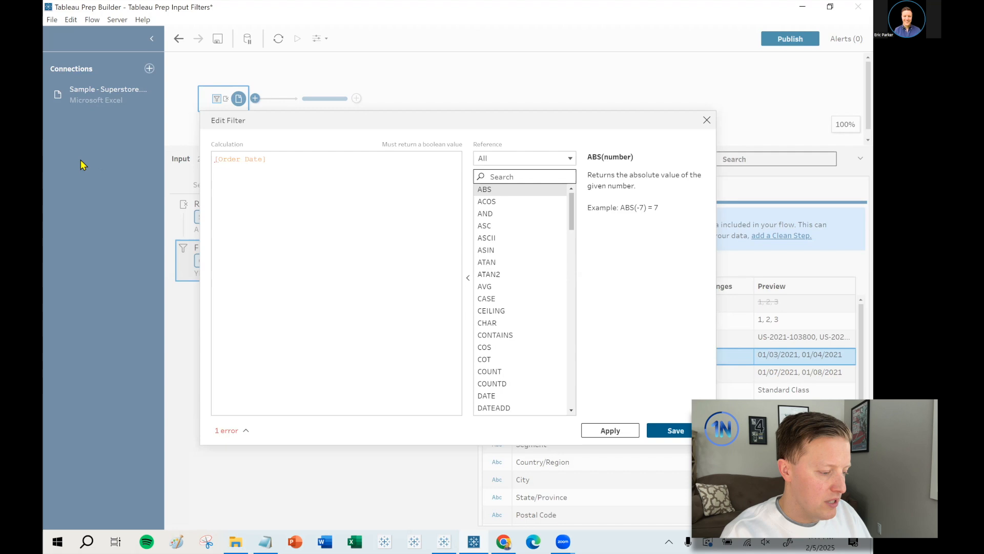
pyautogui.write('>=')
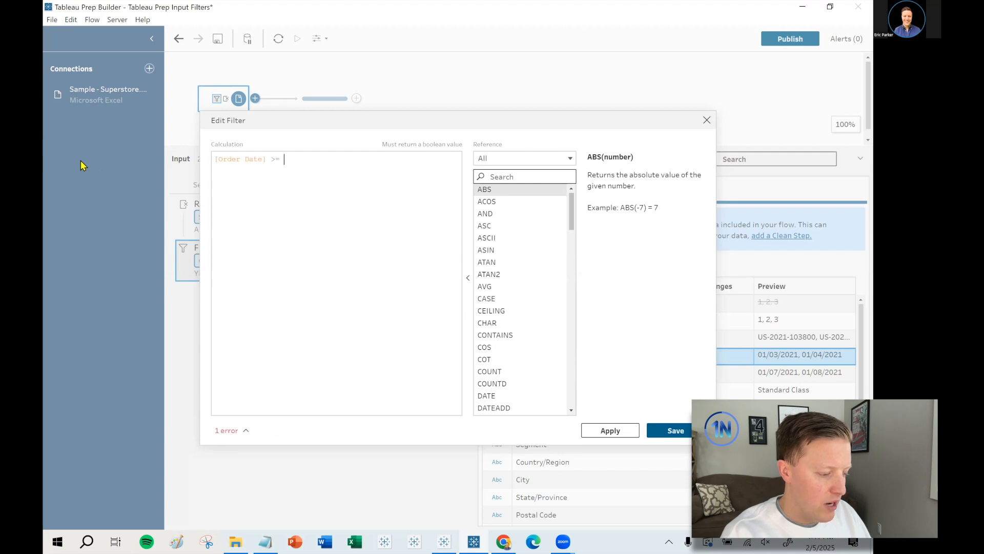
pyautogui.write('#')
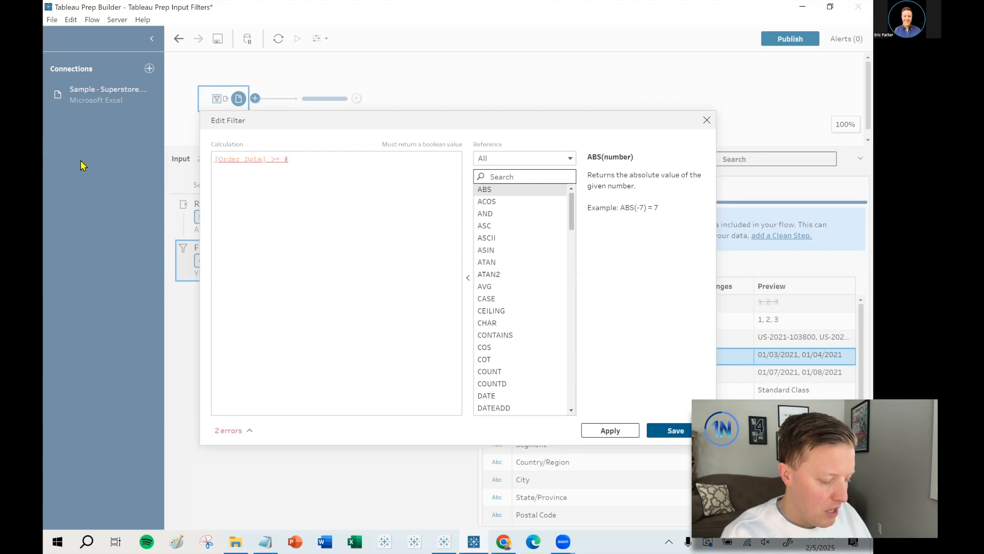
pyautogui.write('2')
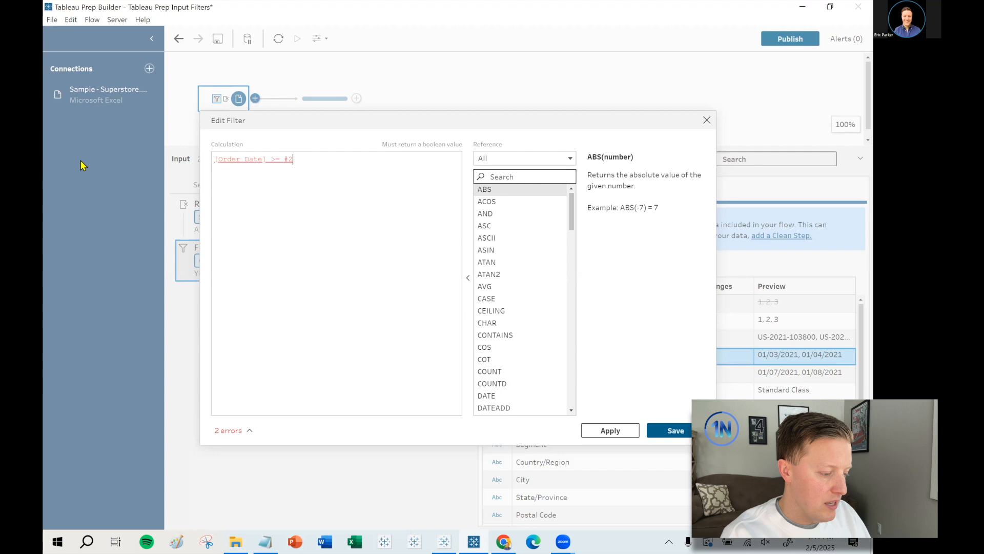
pyautogui.write('024')
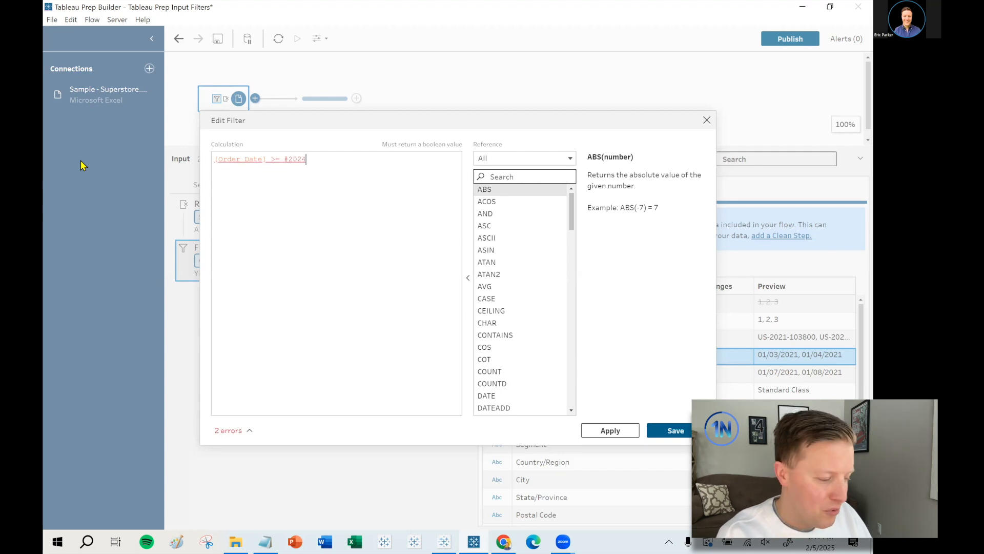
pyautogui.write('-01')
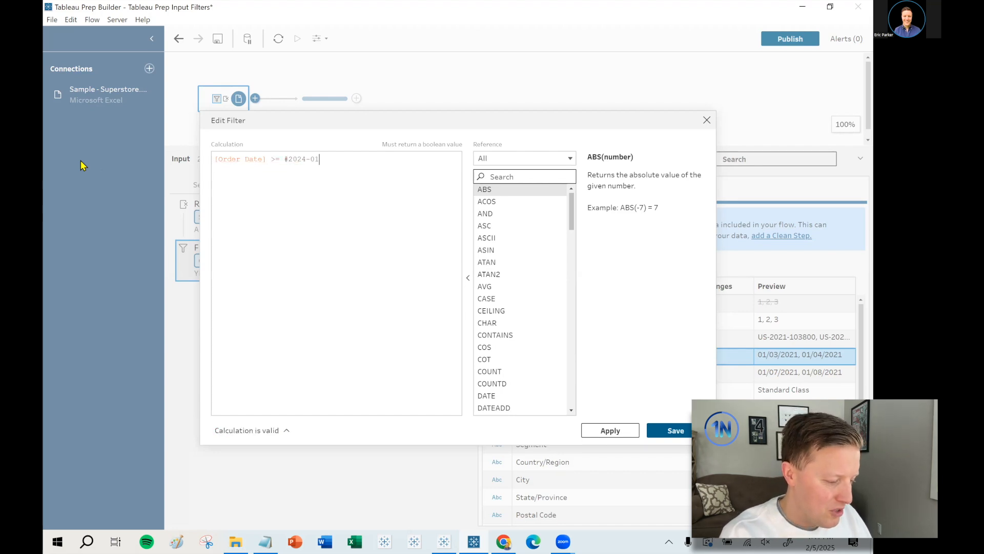
pyautogui.write('-28#')
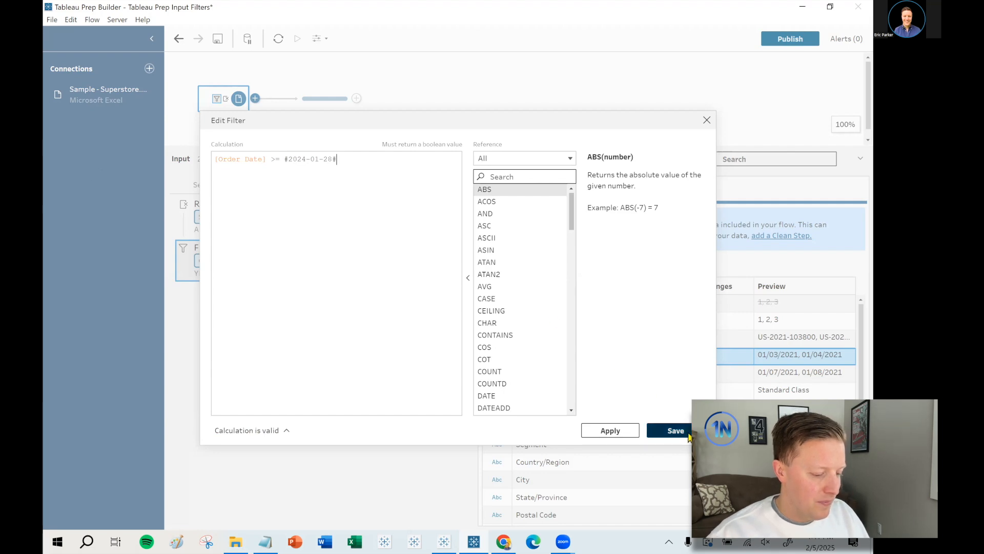
pyautogui.click(675, 430)
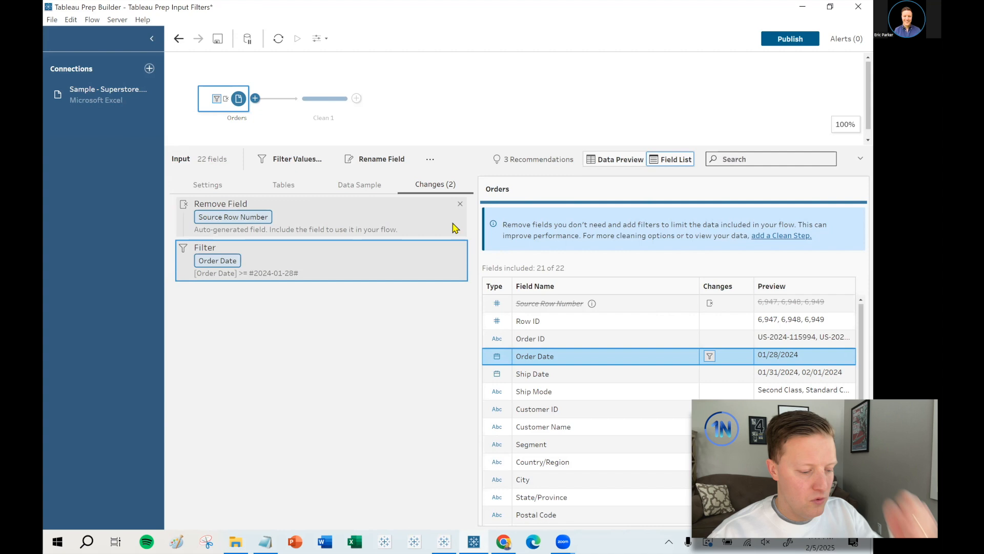
pyautogui.click(324, 99)
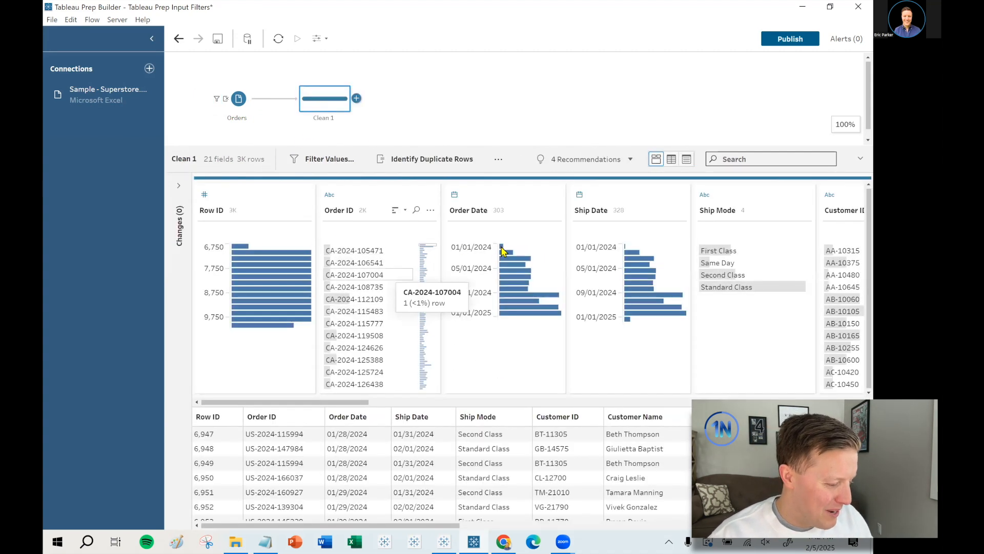
pyautogui.moveTo(504, 247)
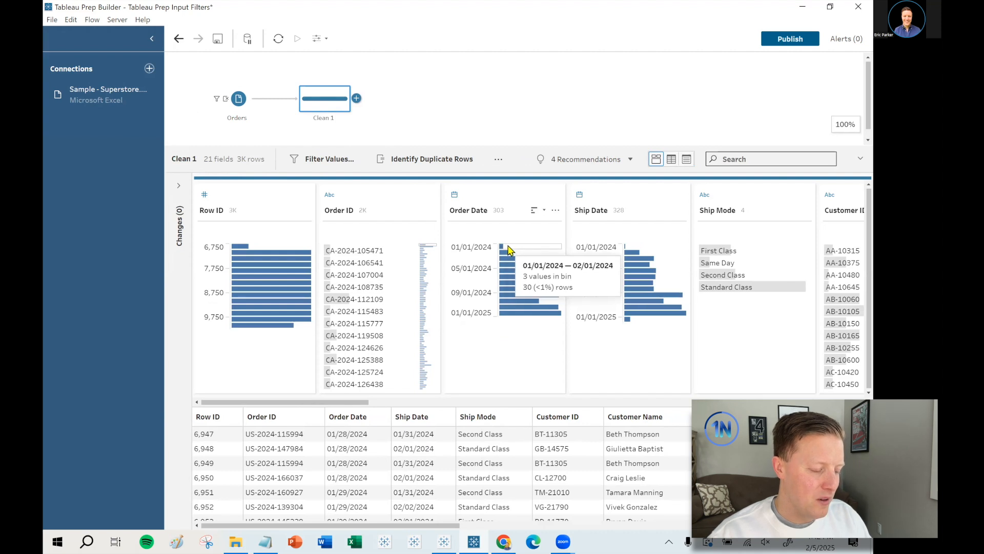
pyautogui.moveTo(518, 317)
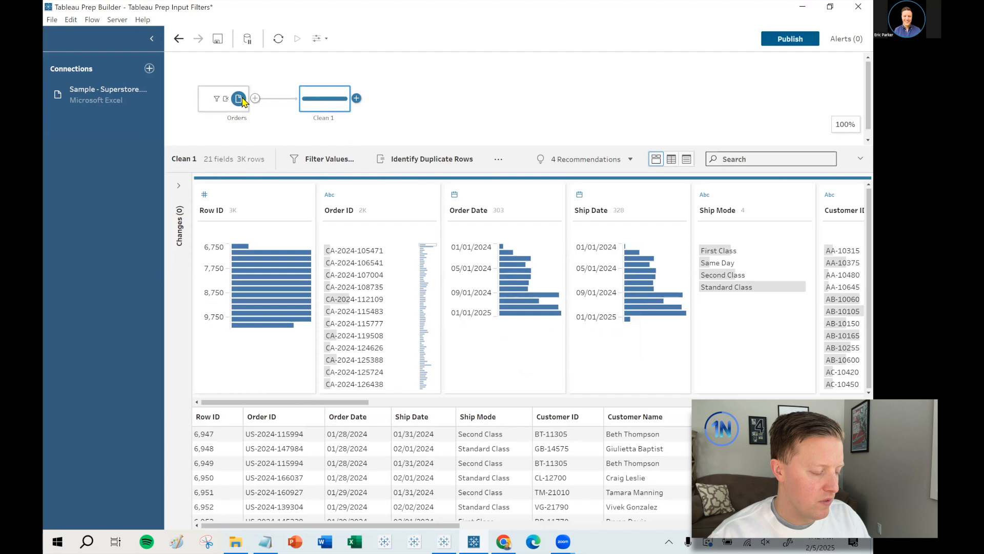
pyautogui.click(236, 98)
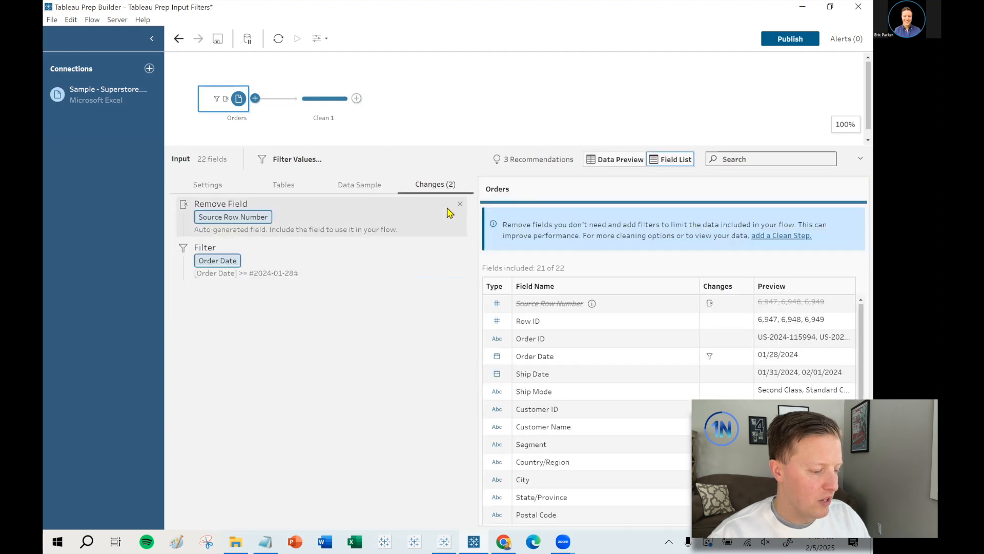
pyautogui.click(217, 260)
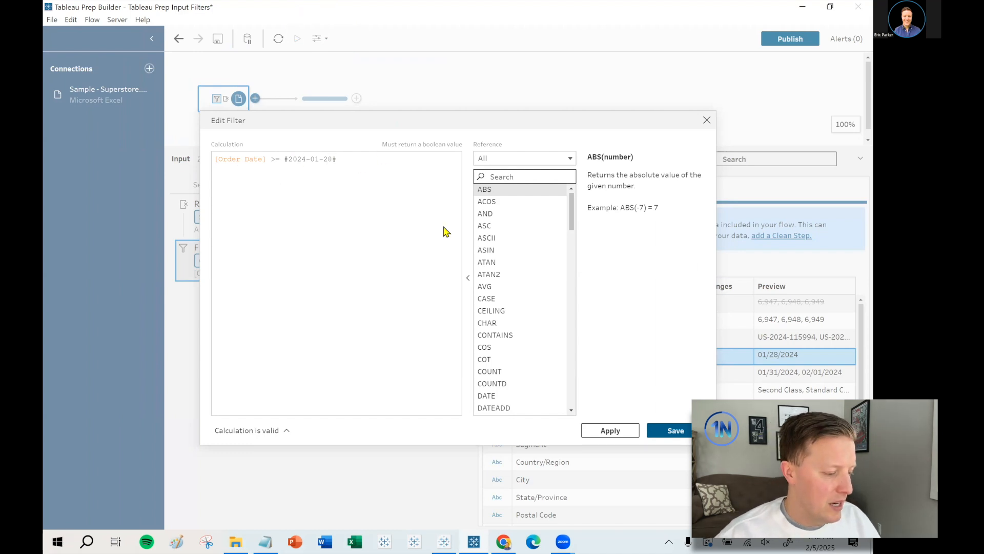
pyautogui.moveTo(676, 430)
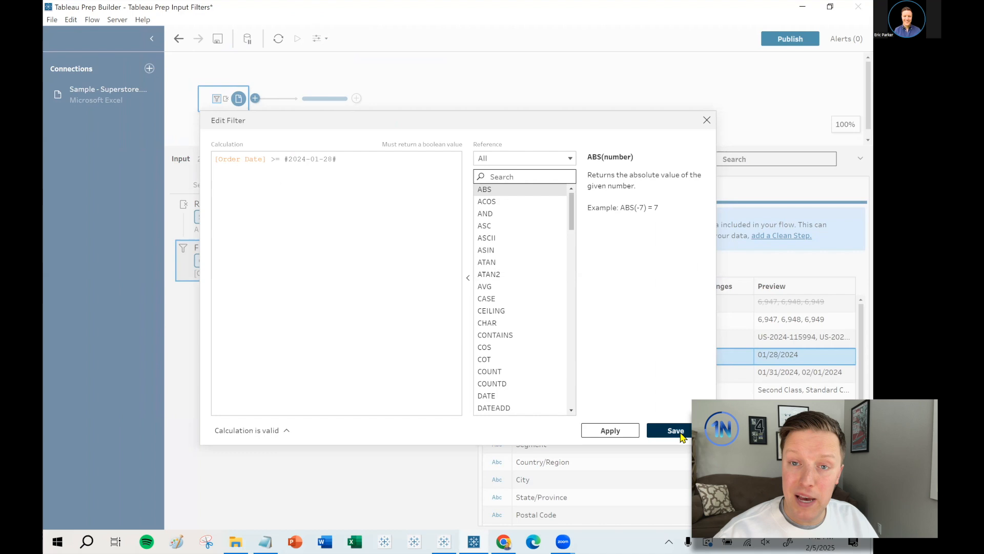
pyautogui.click(676, 430)
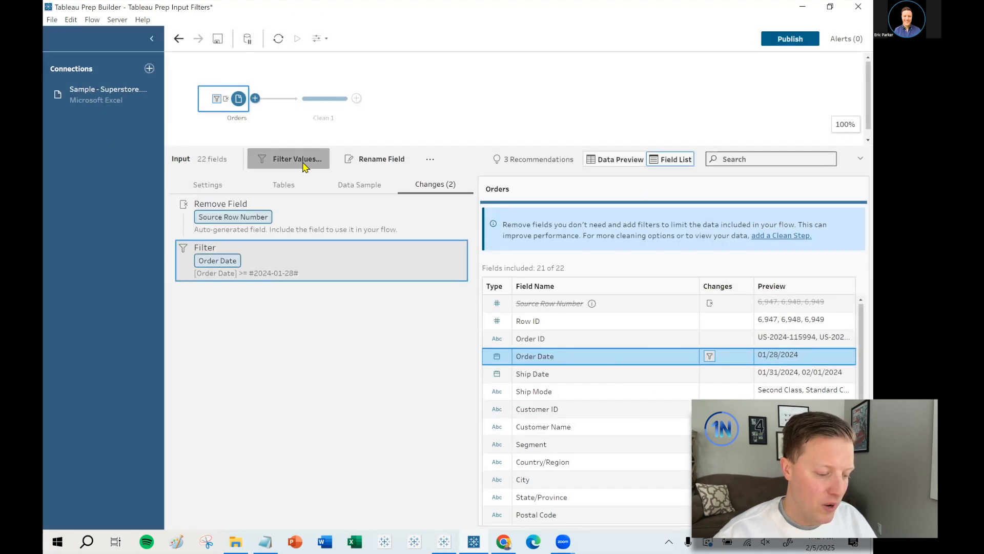
pyautogui.moveTo(461, 249)
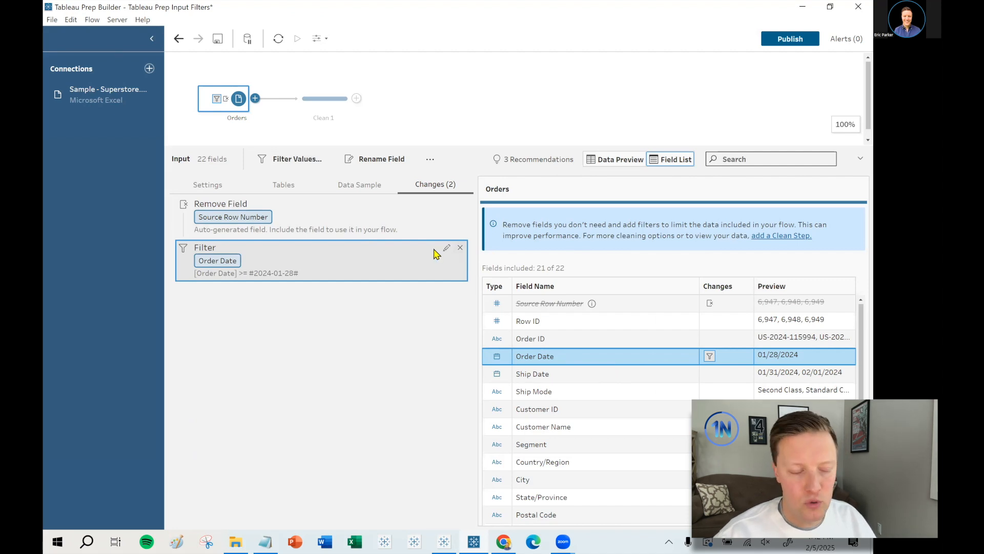
pyautogui.click(446, 247)
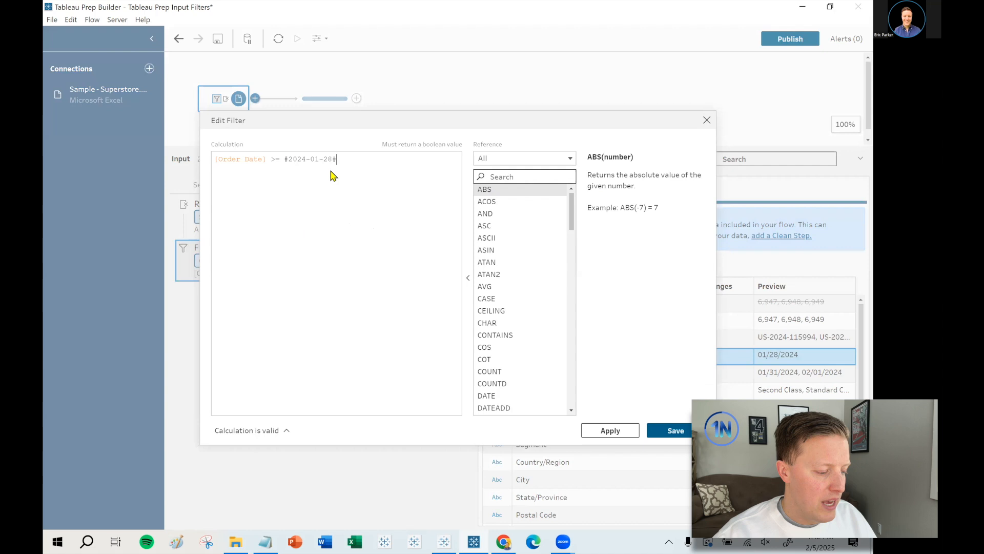
pyautogui.moveTo(275, 178)
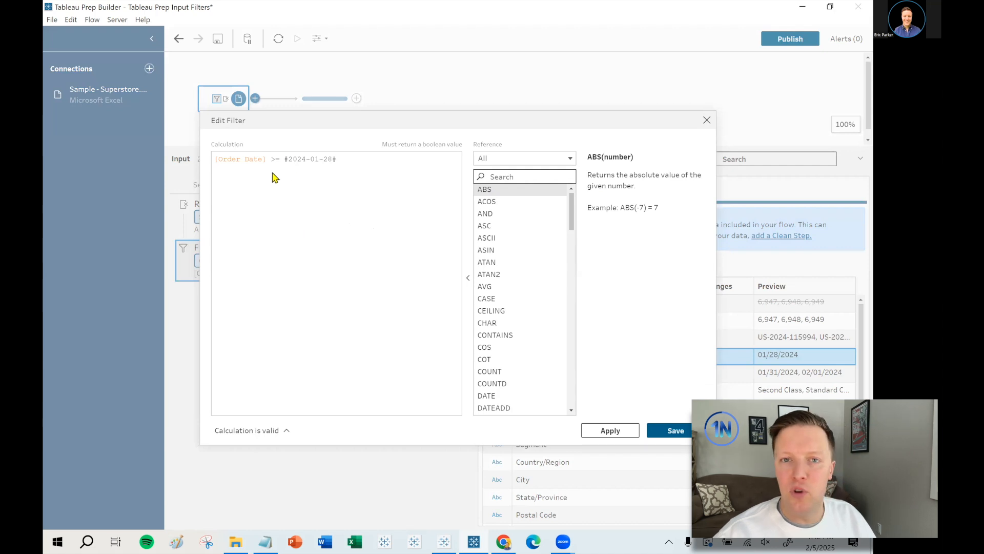
pyautogui.moveTo(707, 120)
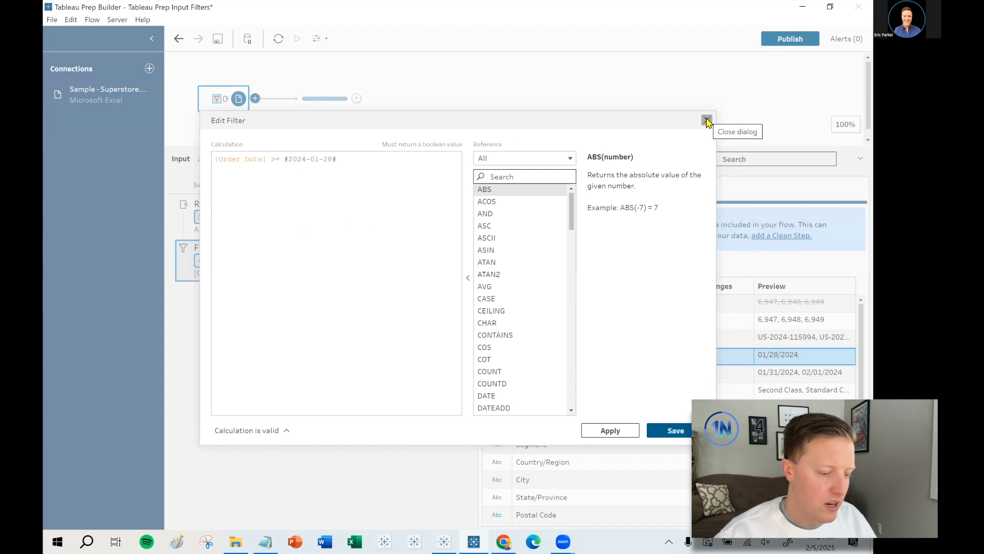
pyautogui.click(707, 120)
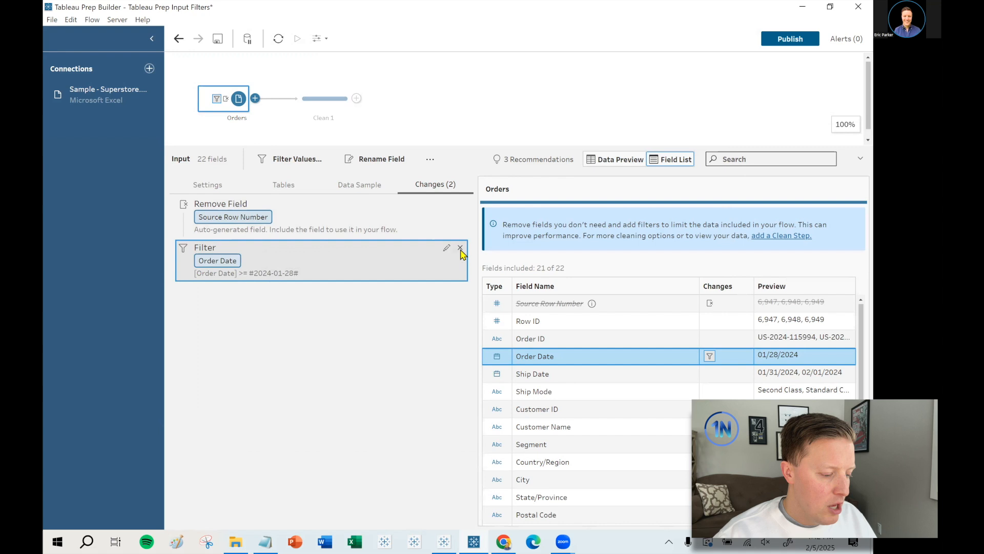
# - Delete the fixed-date Order Date filter and start a Relative Dates filter on Order Date
pyautogui.click(460, 248)
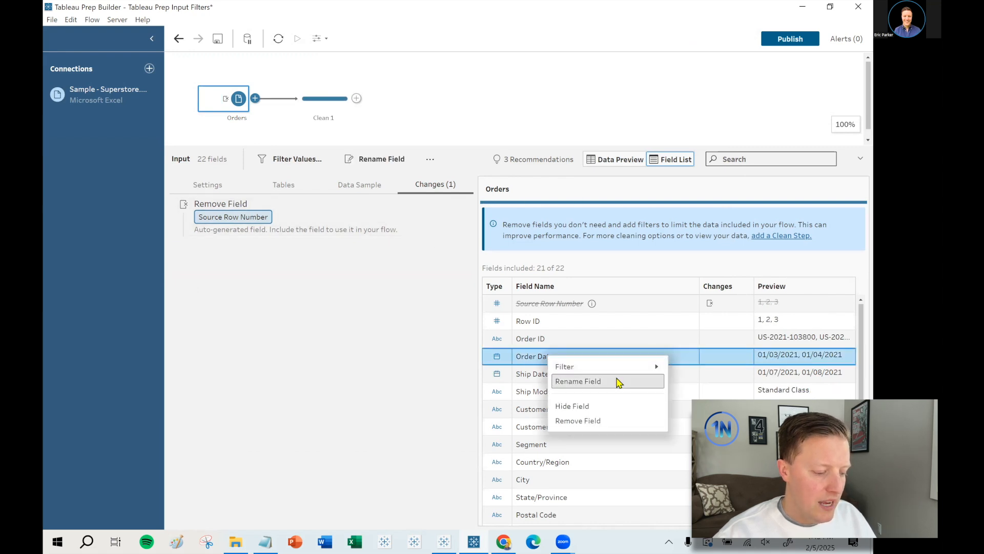
pyautogui.moveTo(564, 366)
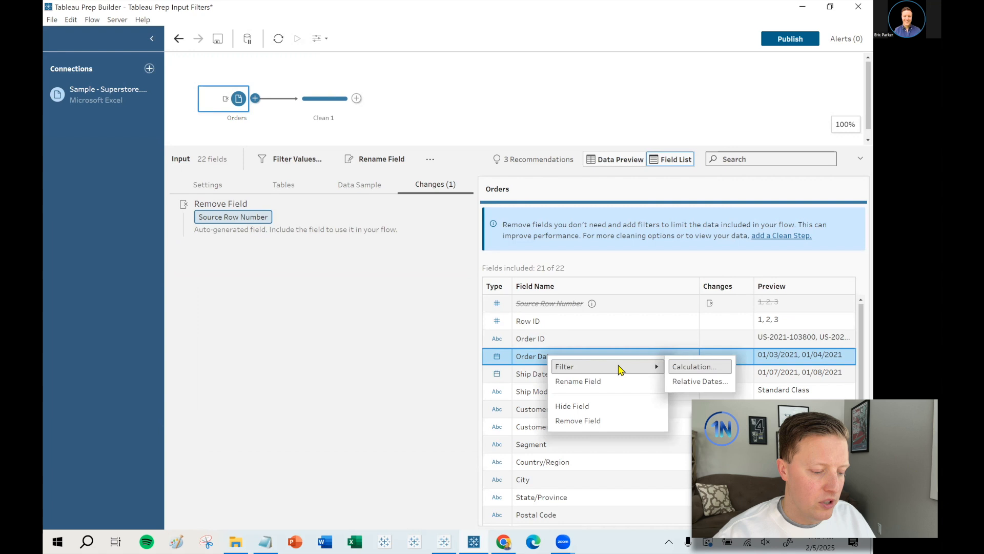
pyautogui.moveTo(693, 374)
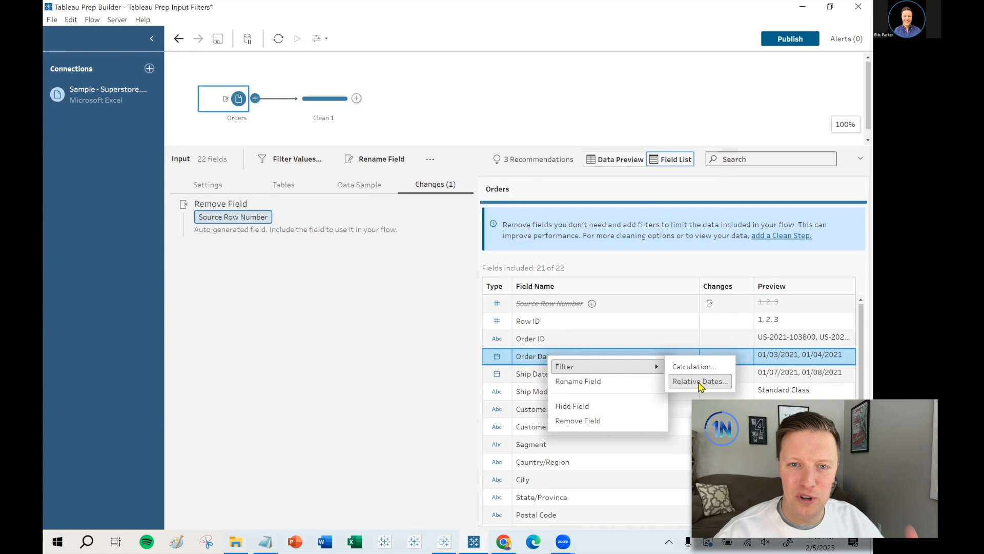
pyautogui.click(699, 381)
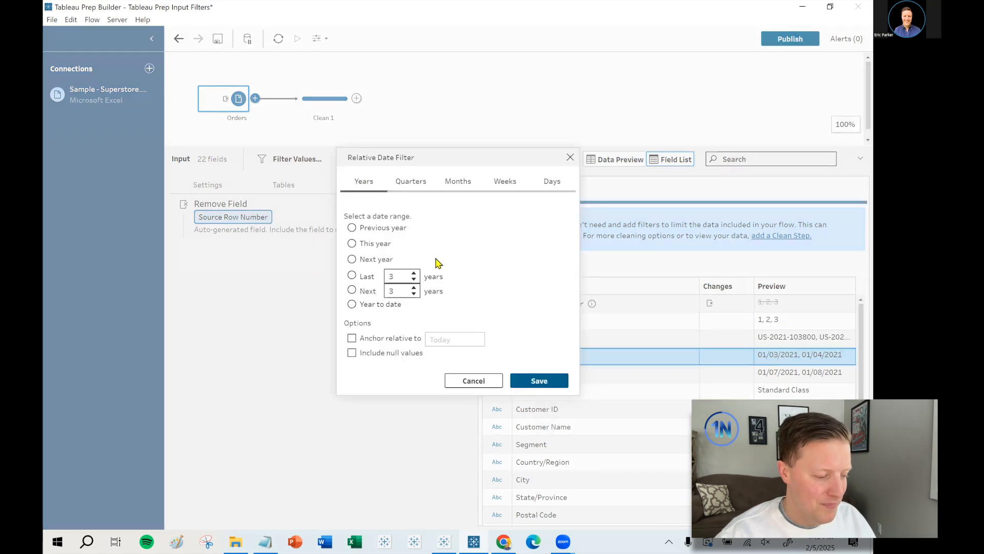
# - Set the Order Date relative filter to the last 12 months
pyautogui.click(458, 181)
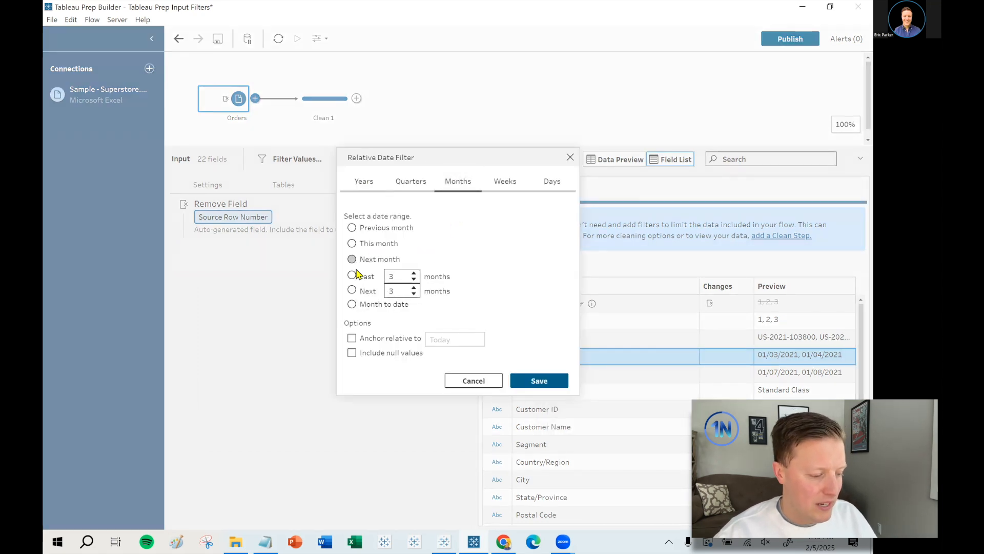
pyautogui.click(351, 276)
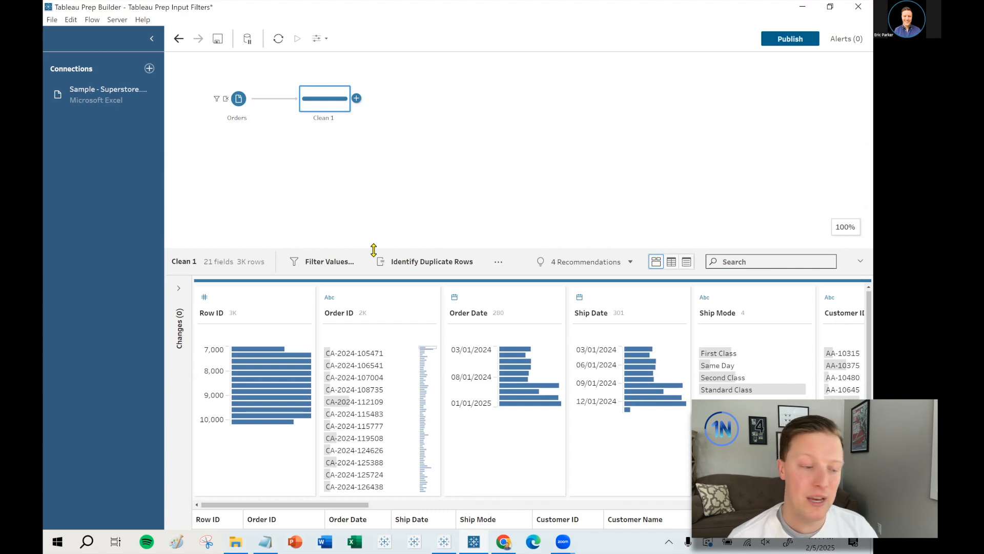
# - Add a calculated filter [Sales] >= 1000 to the Orders input changes and save it
pyautogui.click(237, 98)
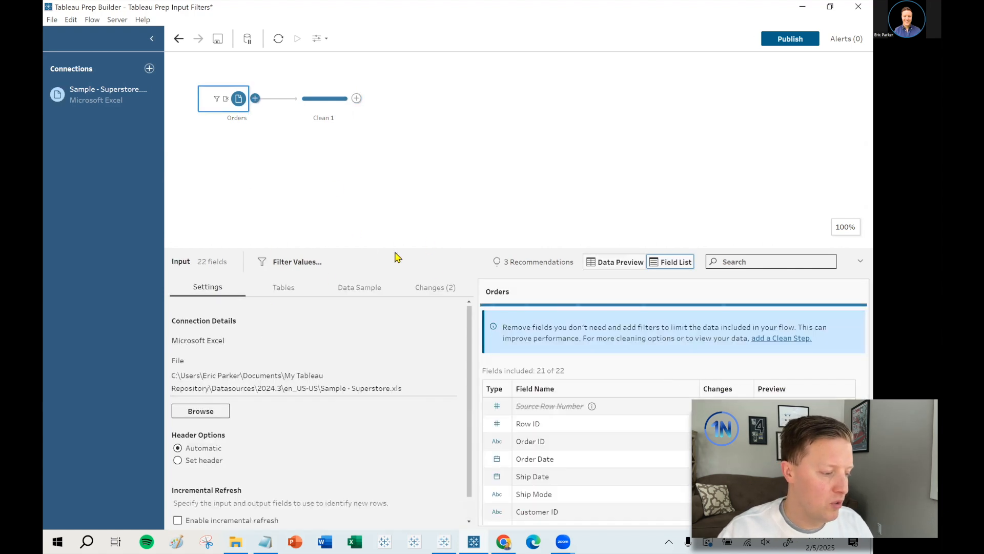
pyautogui.click(435, 287)
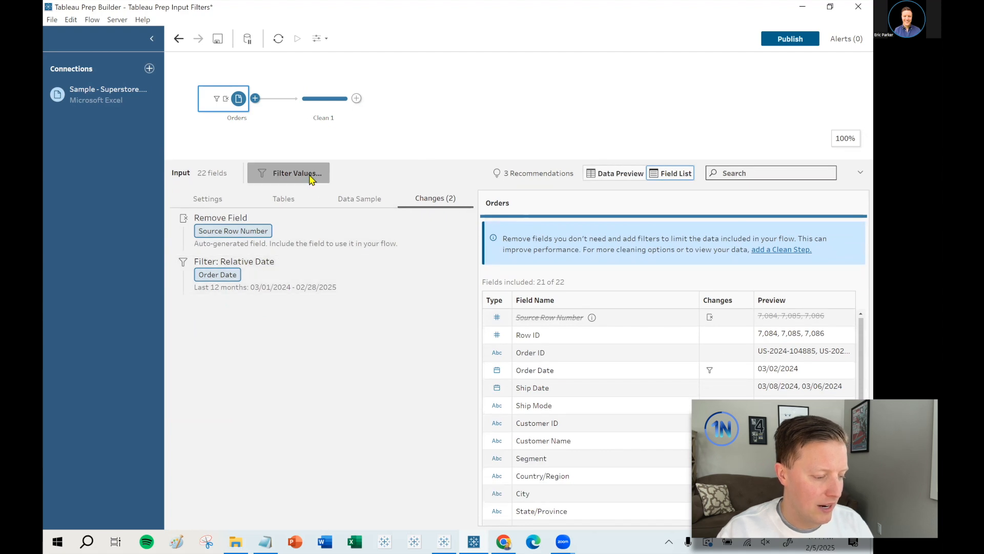
pyautogui.click(296, 172)
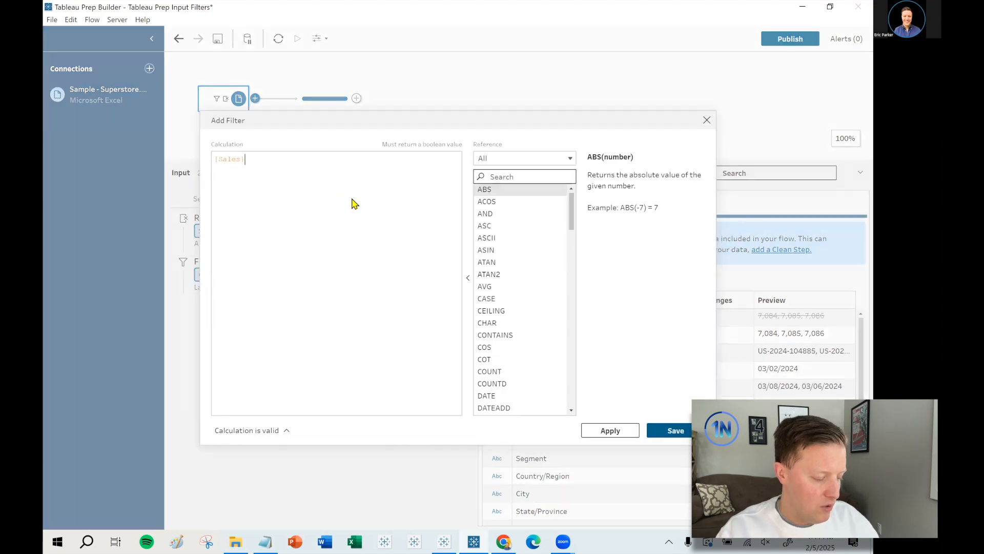
pyautogui.write('>= 10000')
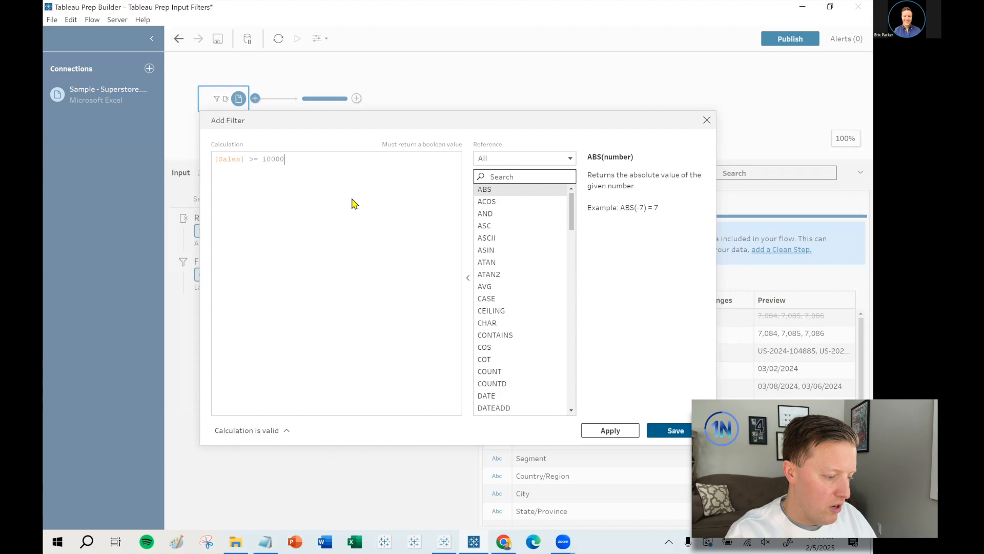
pyautogui.click(675, 430)
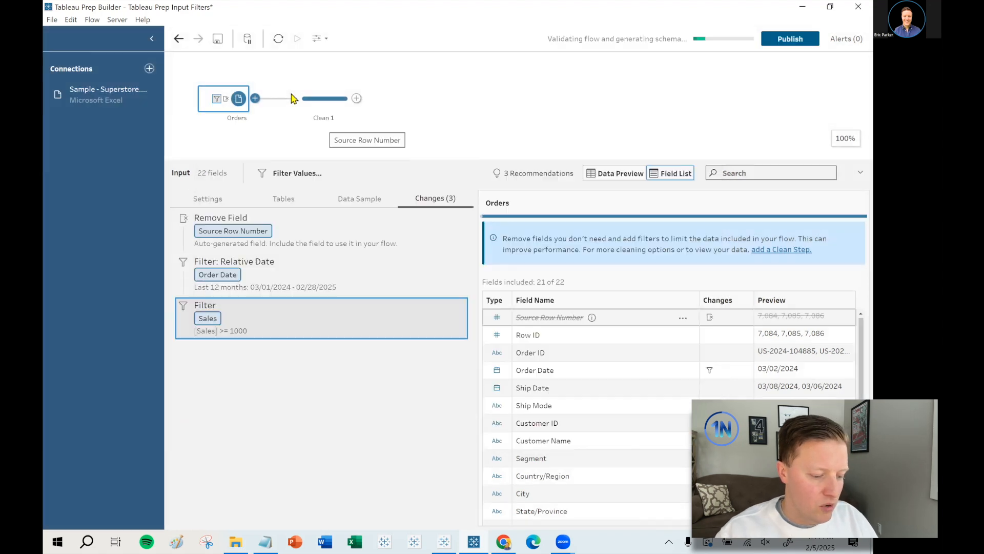